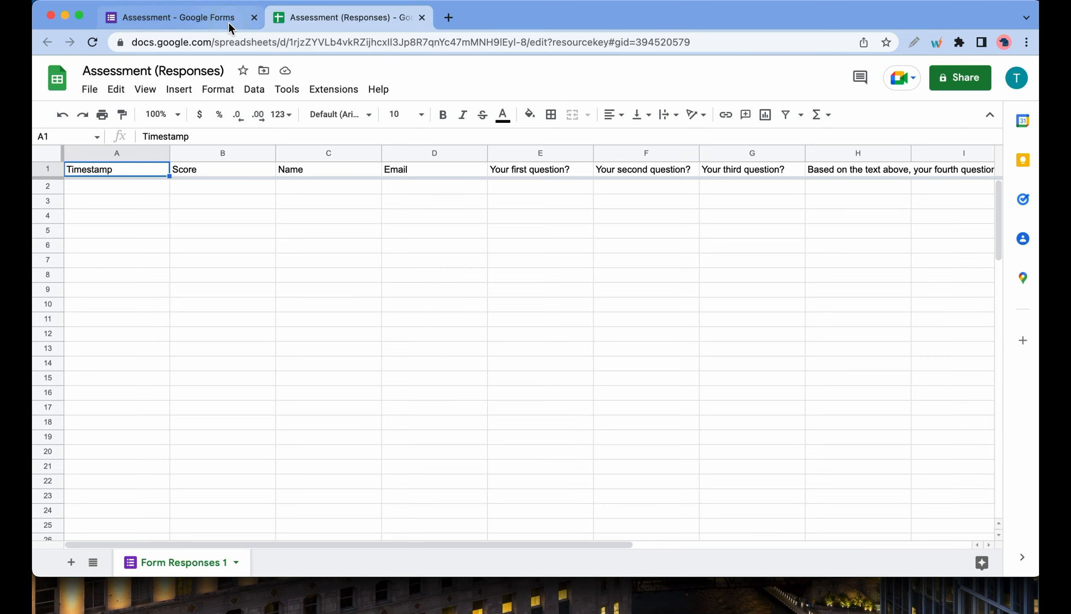
- Leave the Assessment (Responses) sheet and return to the form's browser tab
click(179, 18)
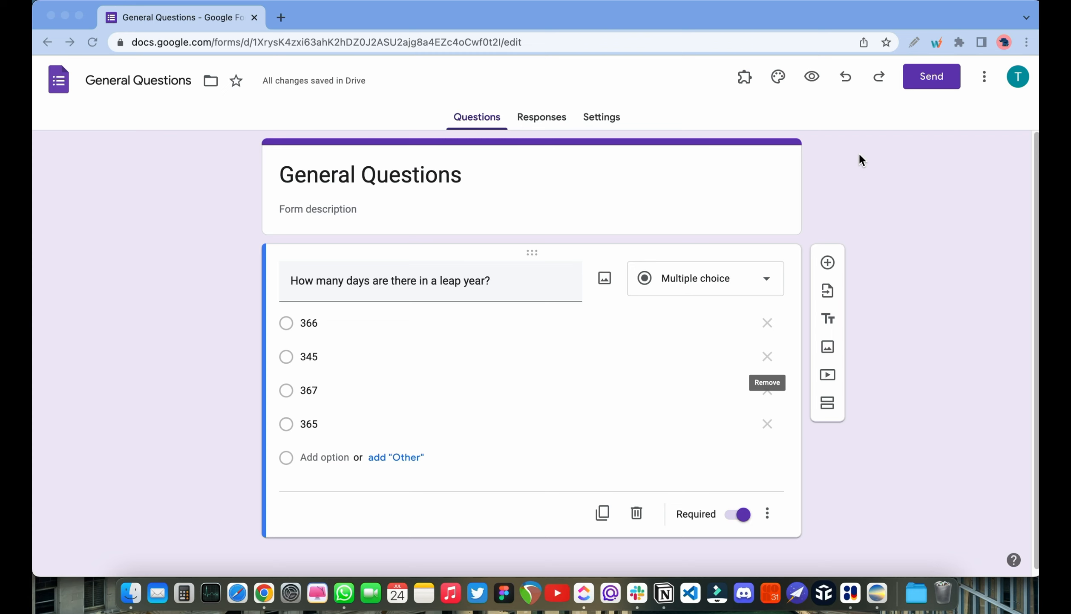
mouse_move(827, 403)
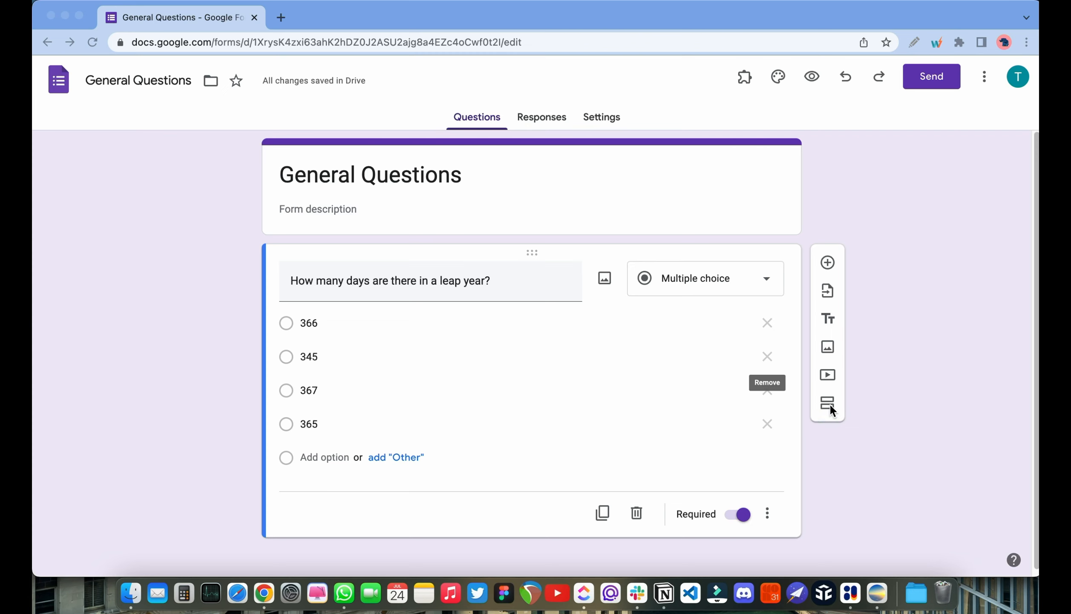
- Add a section after the leap-year question titled 'Section 2' and add a question to it
click(827, 403)
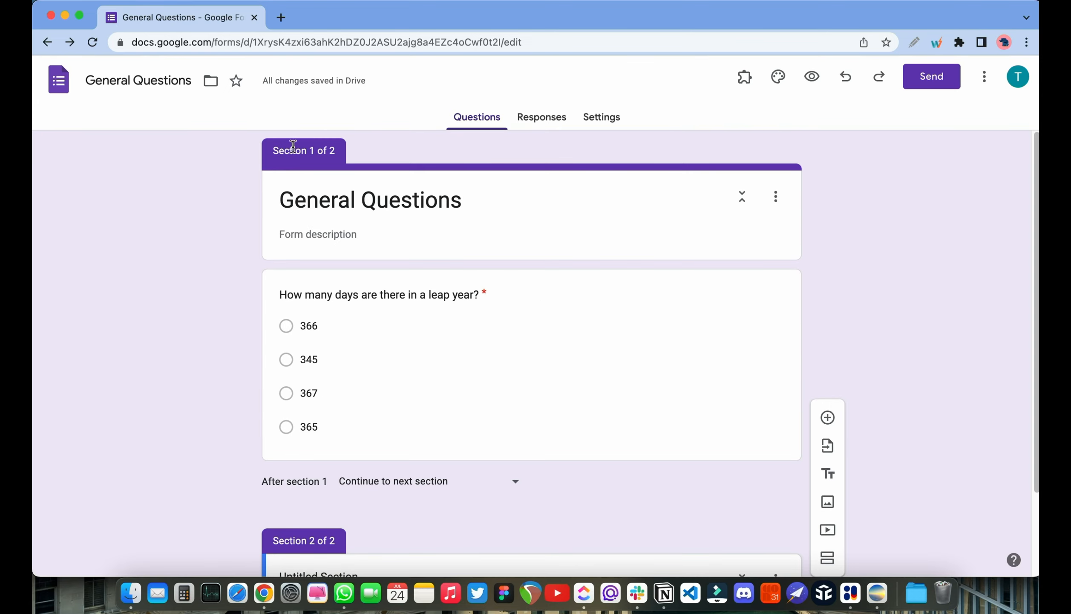
scroll(down, 3)
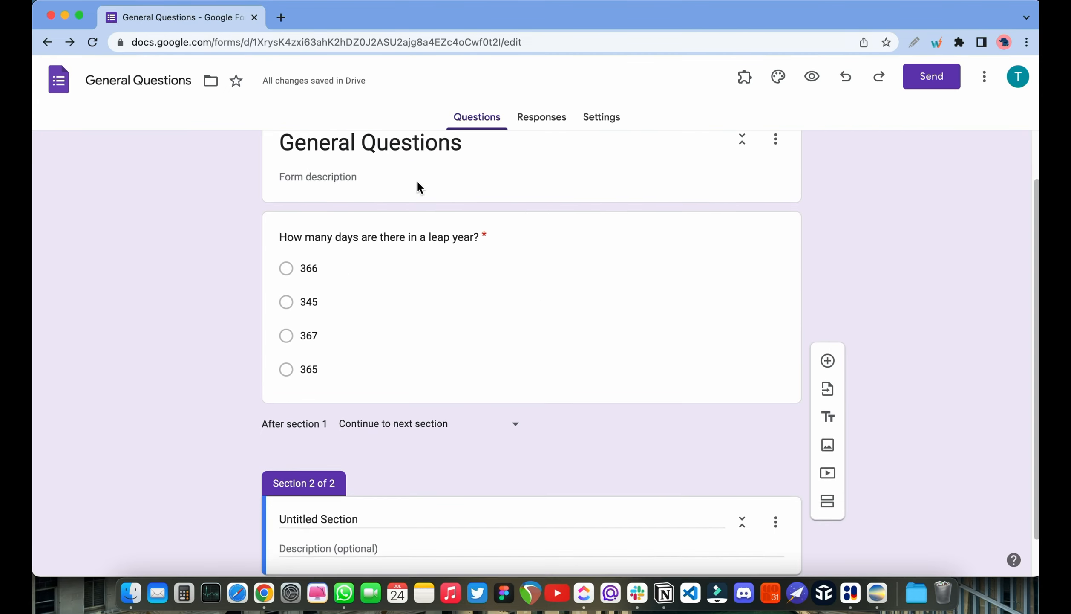
scroll(down, 3)
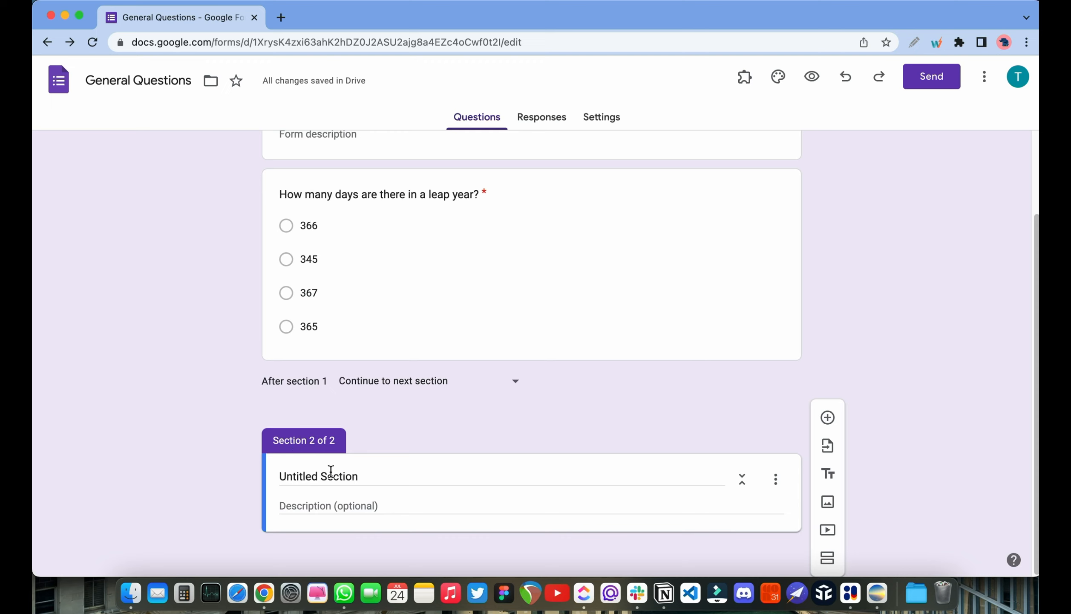
key(cmd+a)
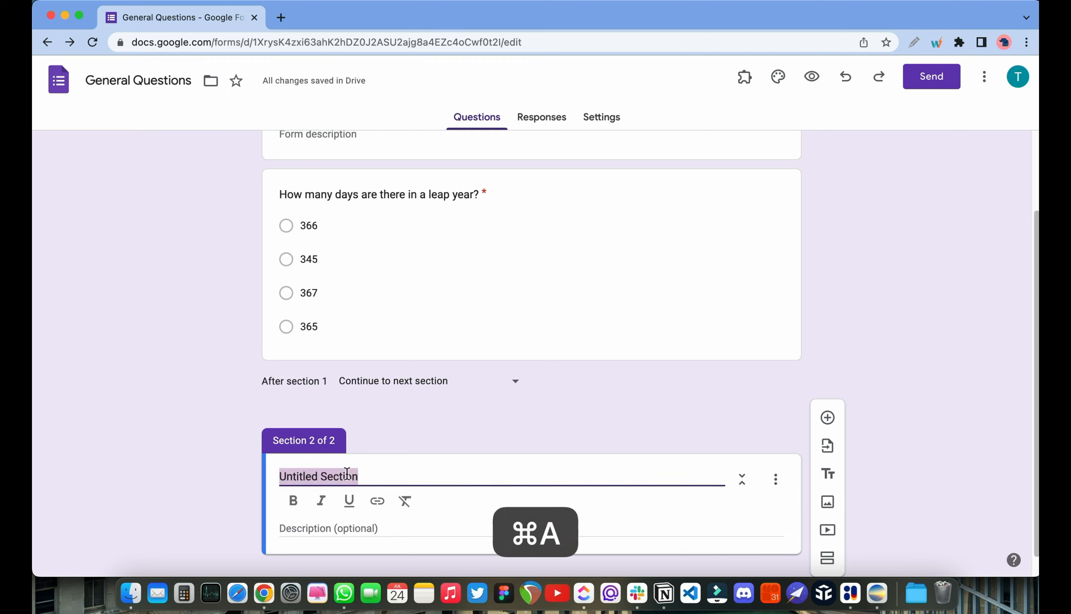
text(Section 2)
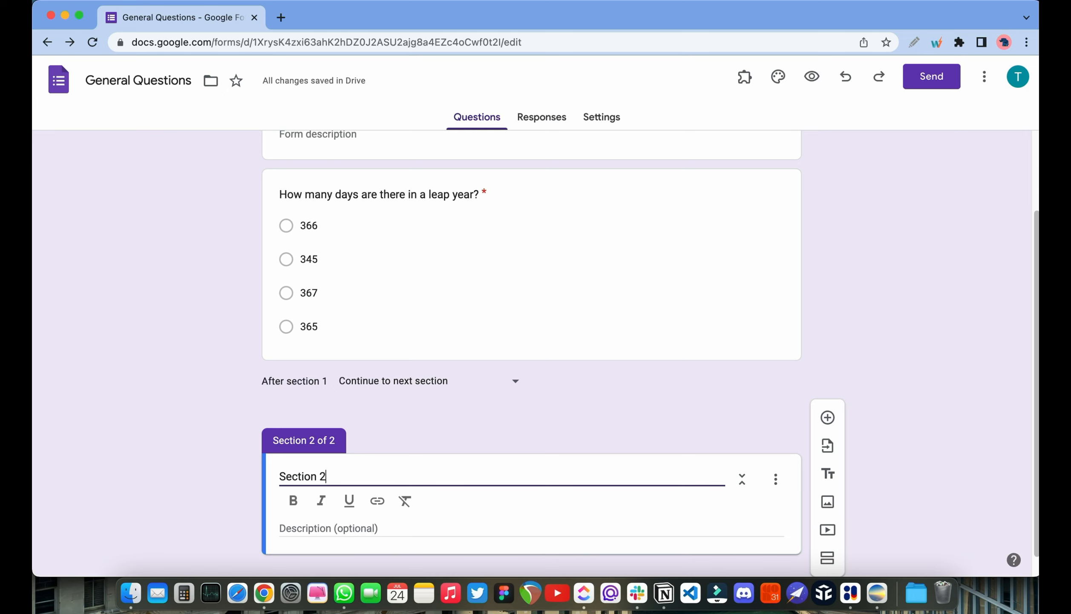
click(324, 532)
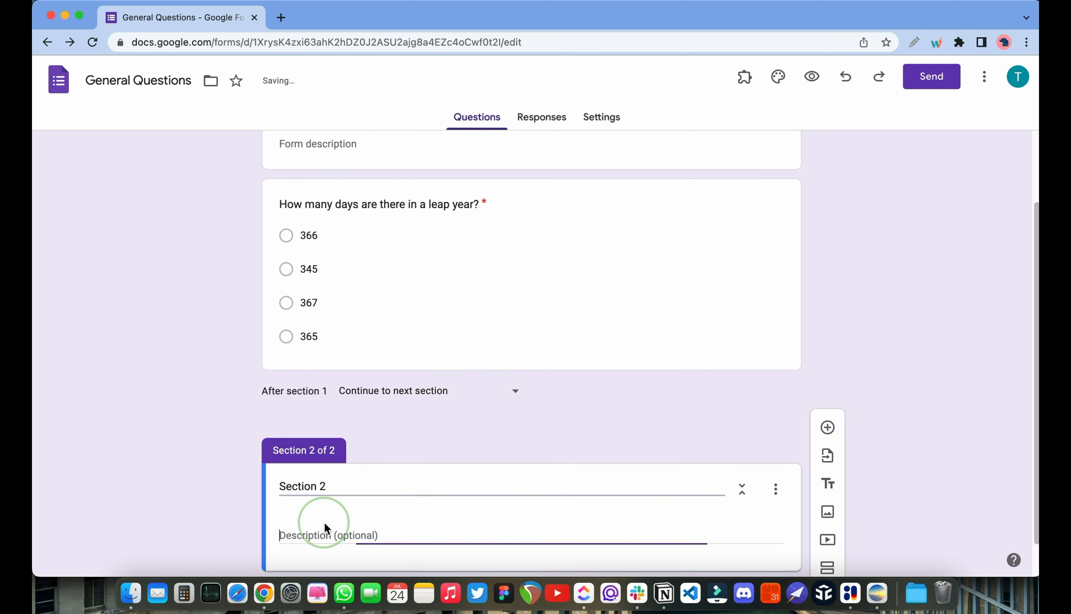
click(328, 535)
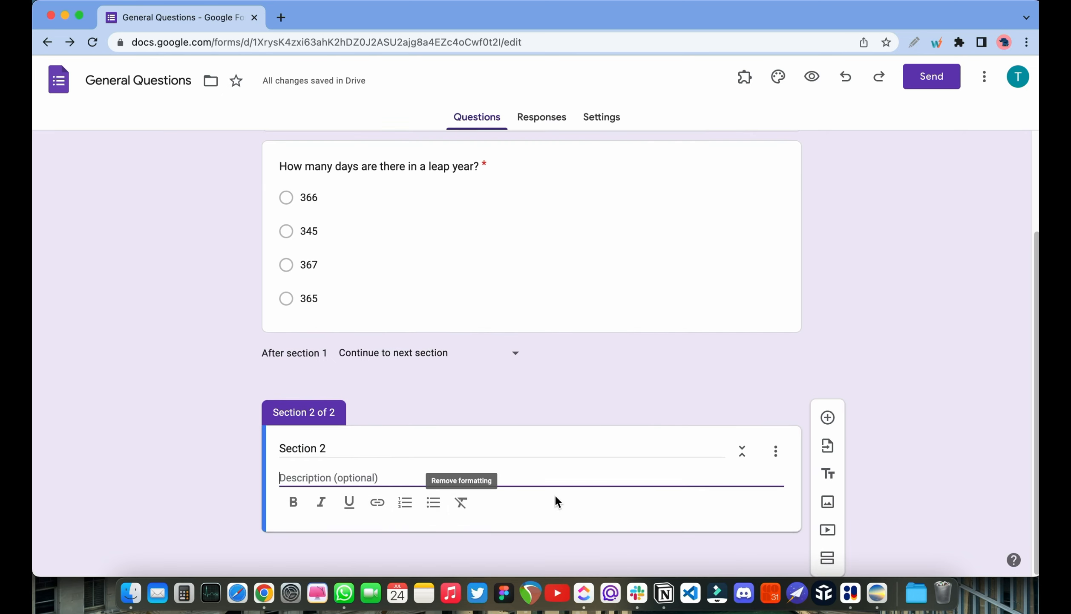
mouse_move(828, 417)
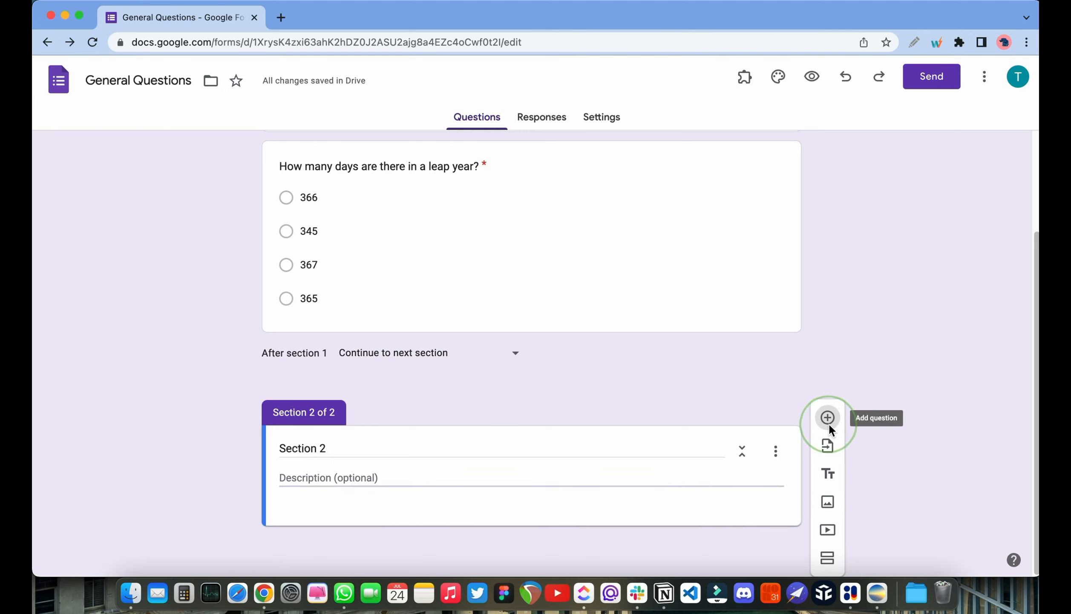
click(827, 417)
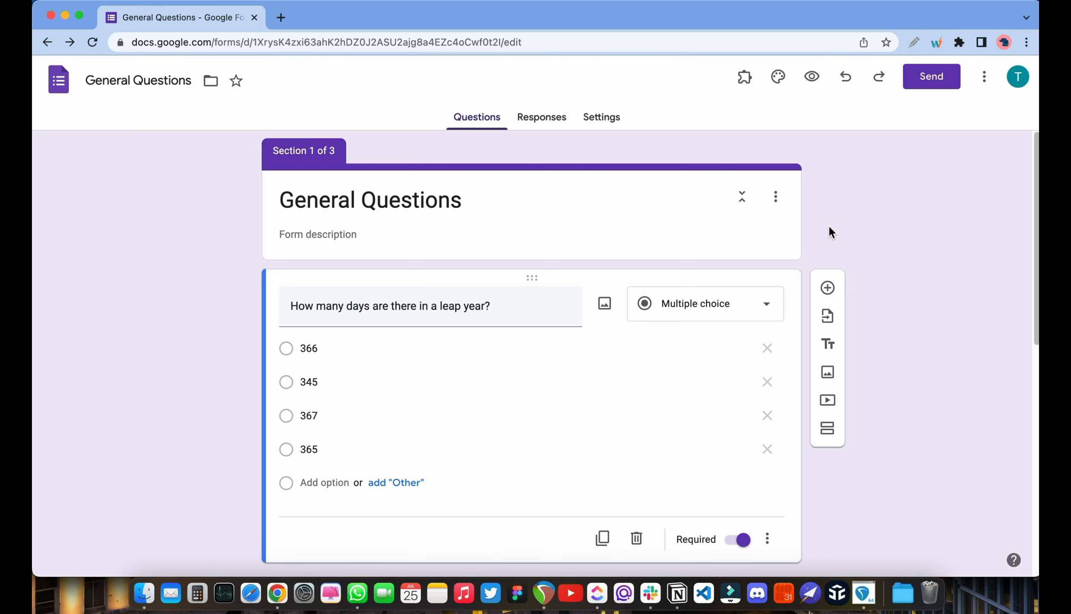
- Switch on Make this a quiz in the General Questions form's settings
click(602, 118)
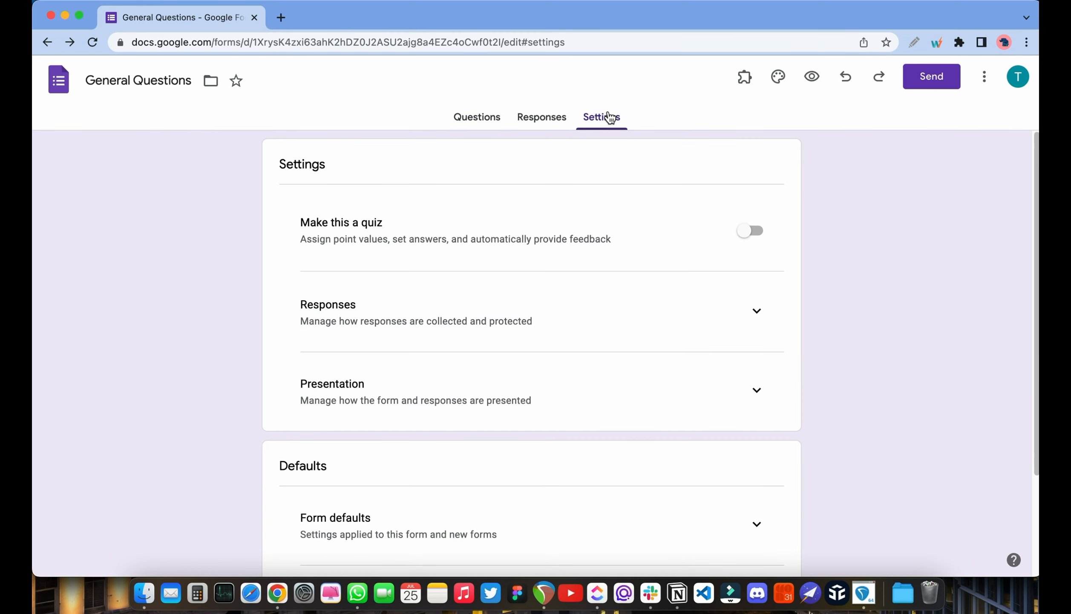
click(756, 230)
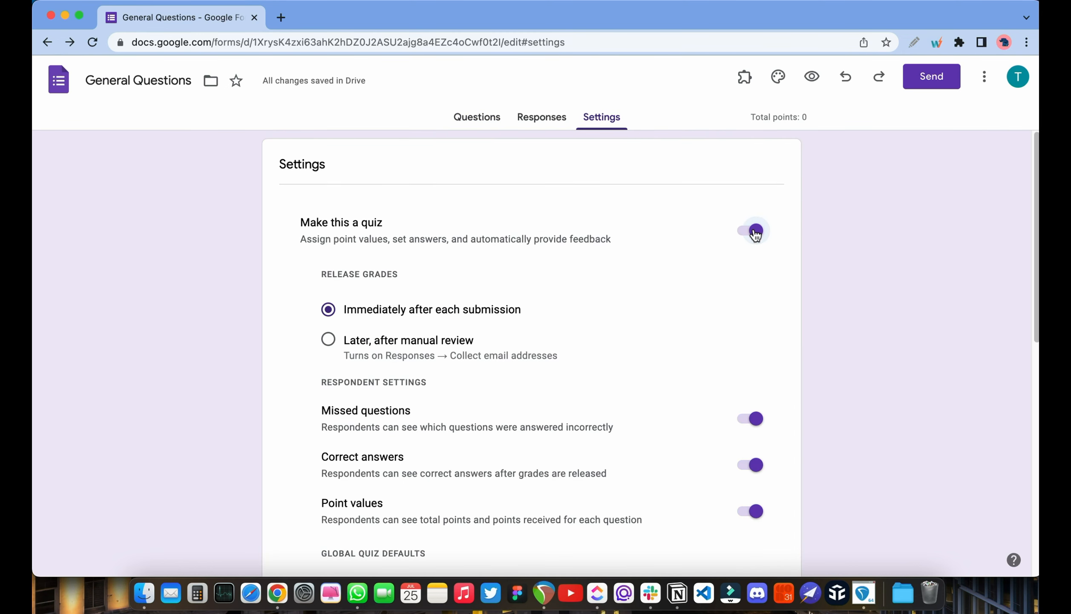
click(755, 230)
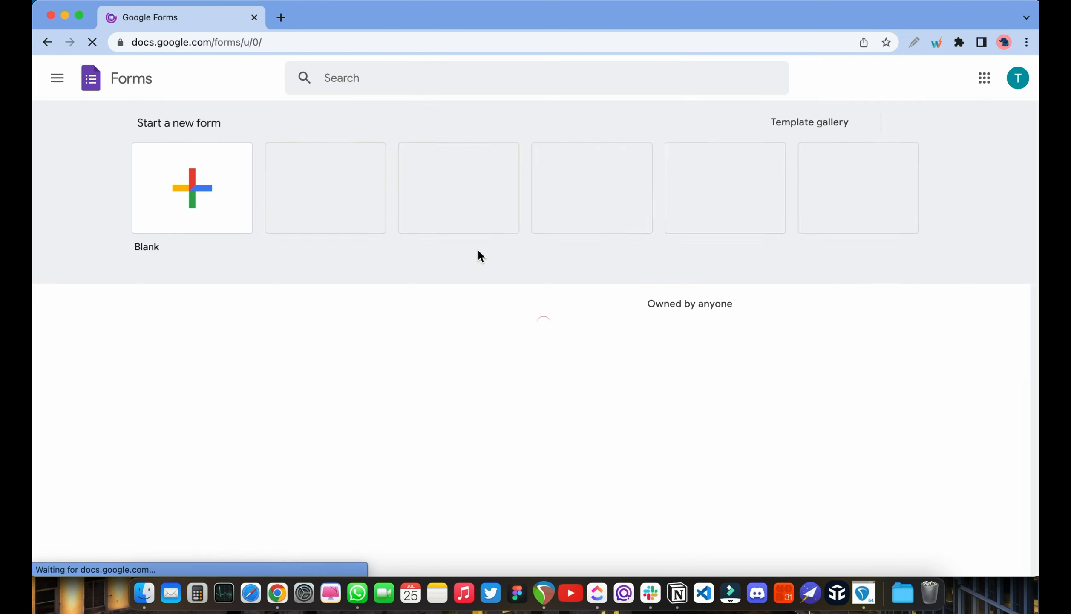
- Start a new form from the Assessment template and check its quiz settings
click(809, 122)
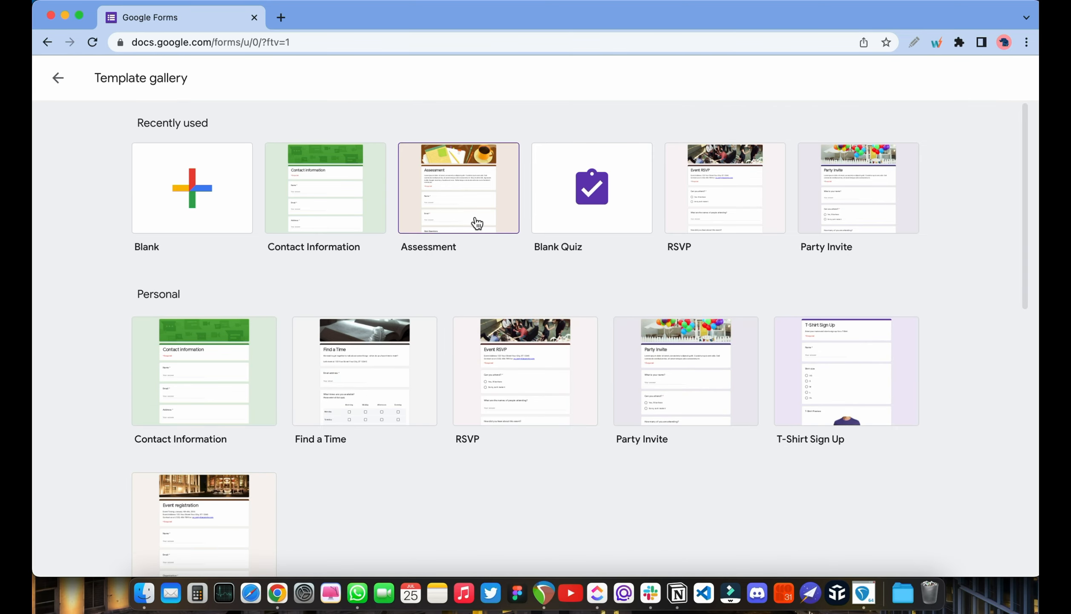
click(459, 189)
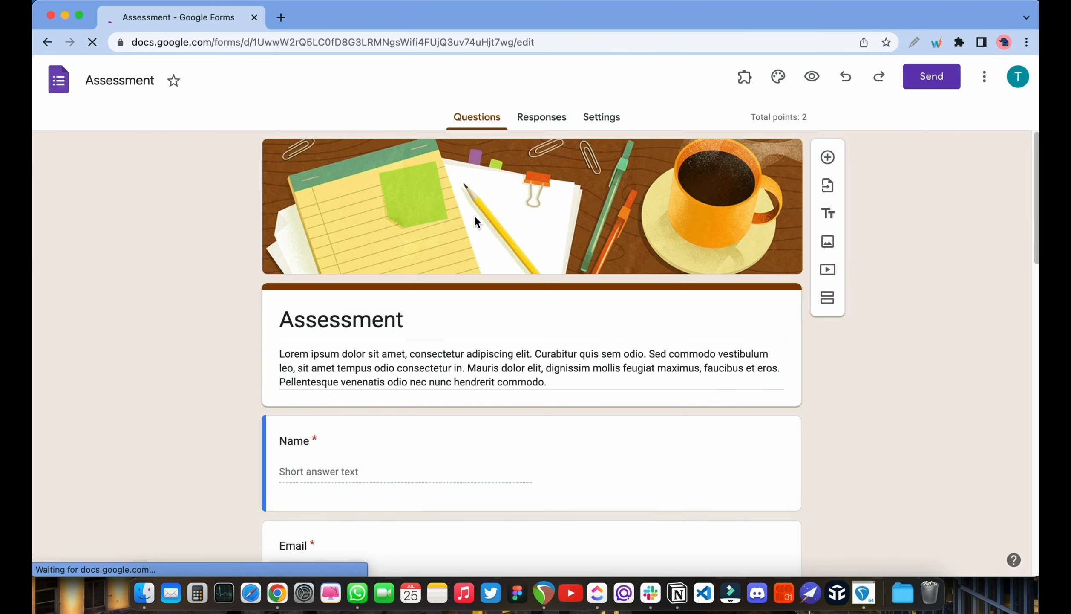
click(318, 440)
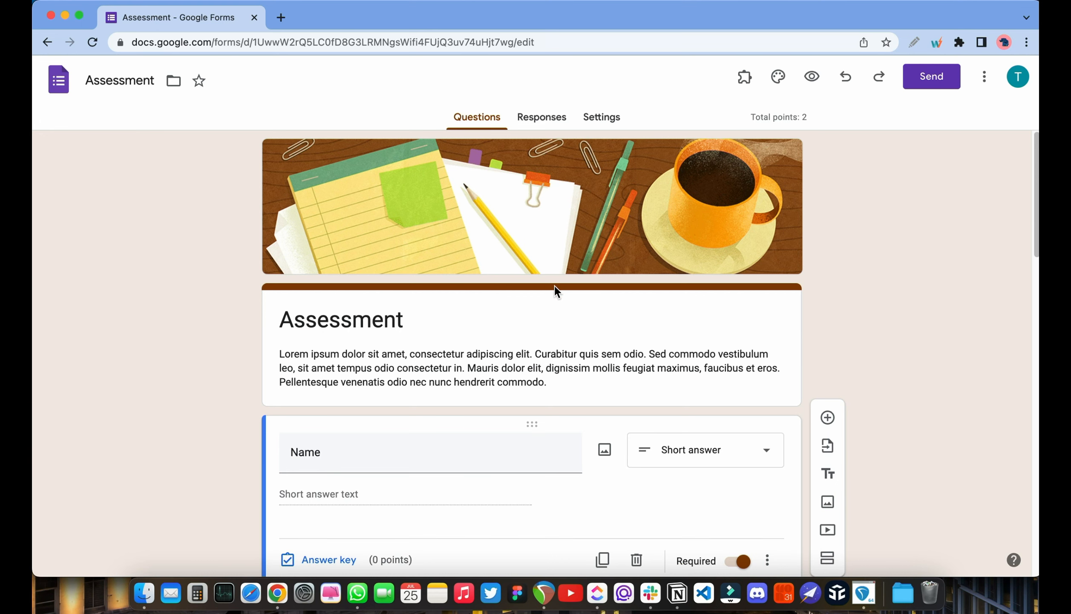
click(602, 118)
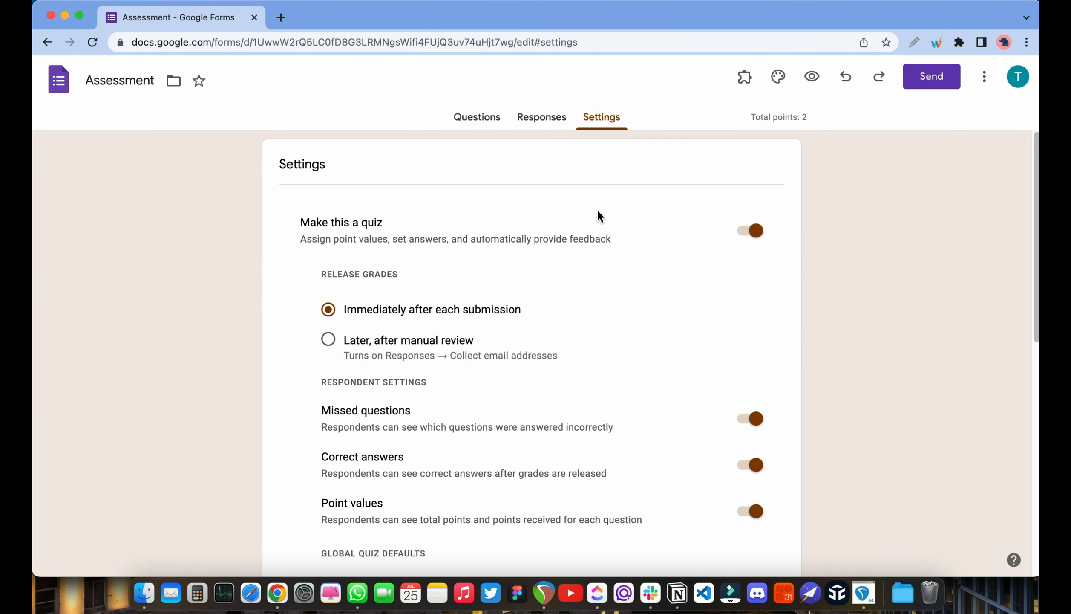
click(477, 117)
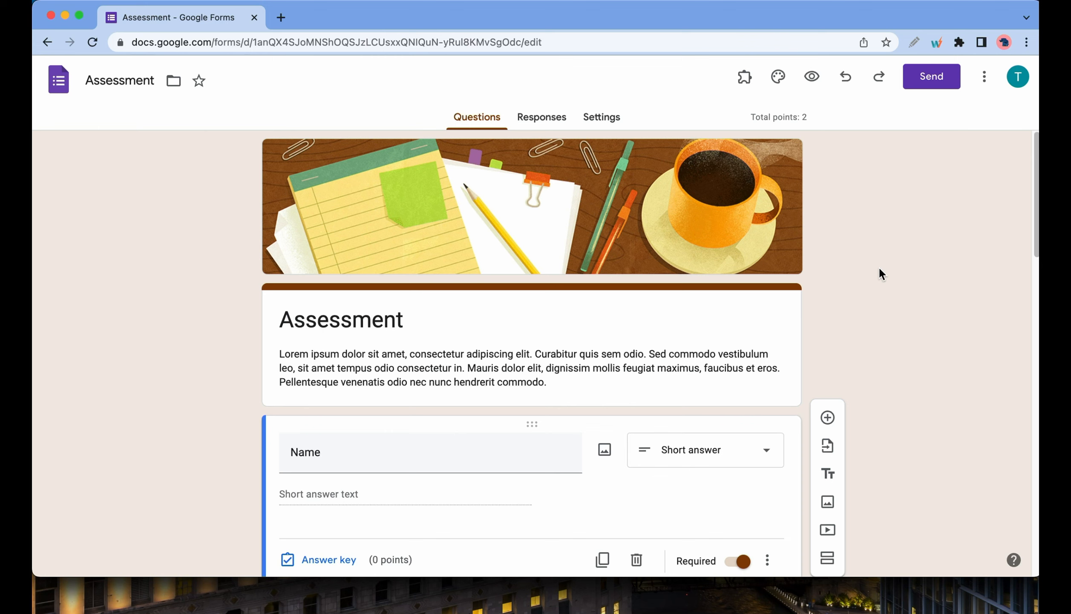
mouse_move(560, 127)
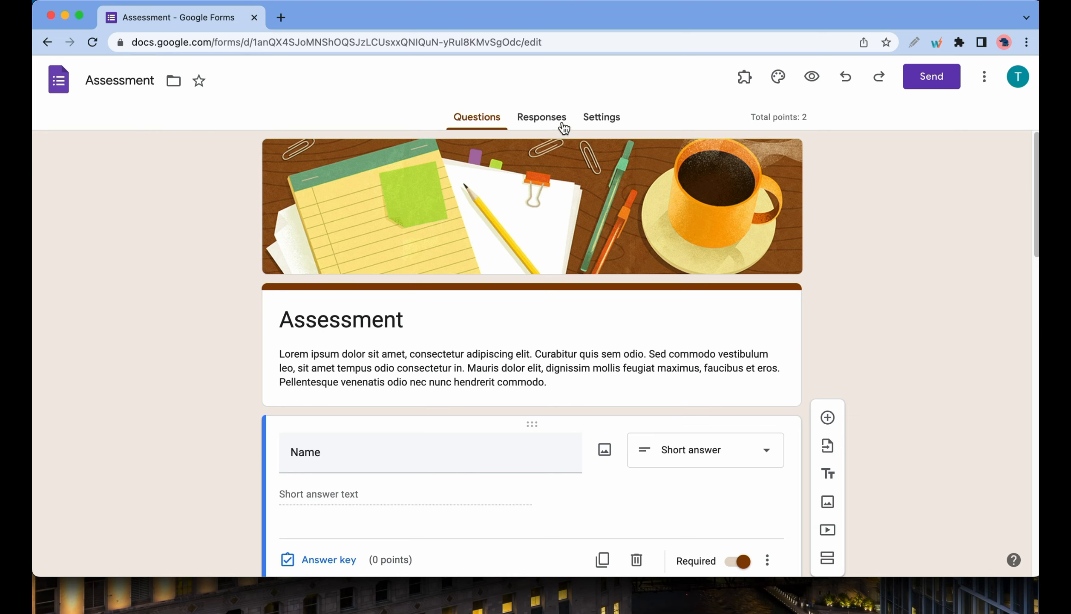
- Link the Assessment form's responses to a new 'Assessment (Responses)' spreadsheet
click(541, 117)
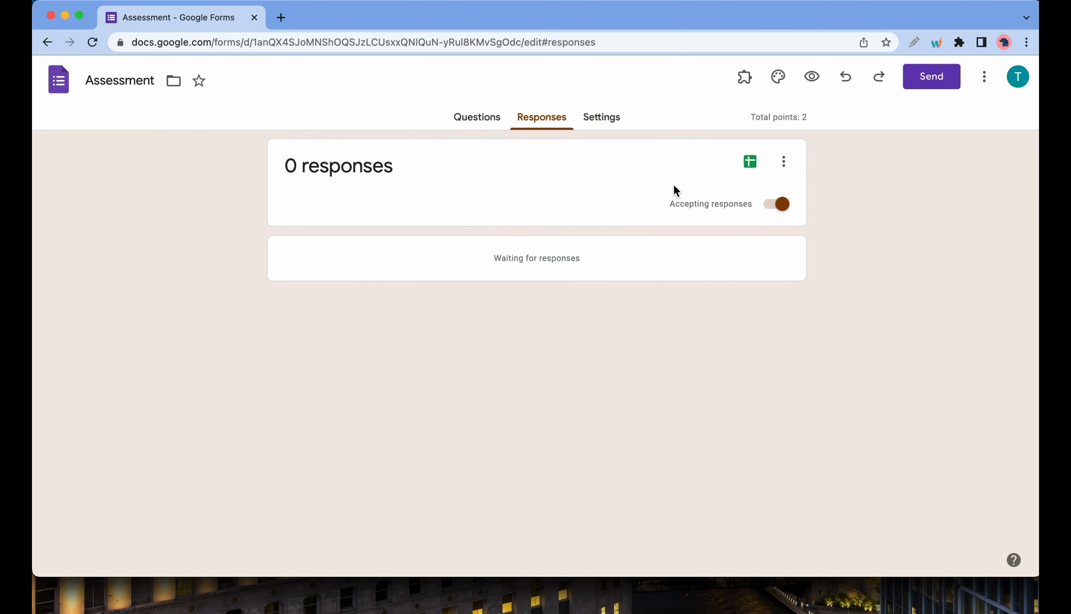
mouse_move(750, 162)
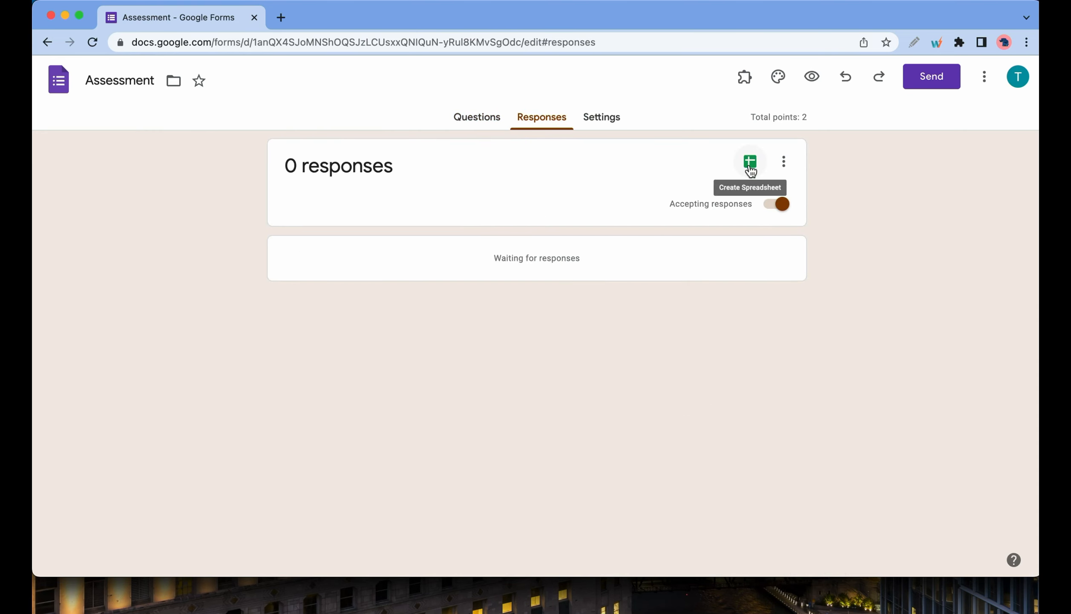
click(750, 161)
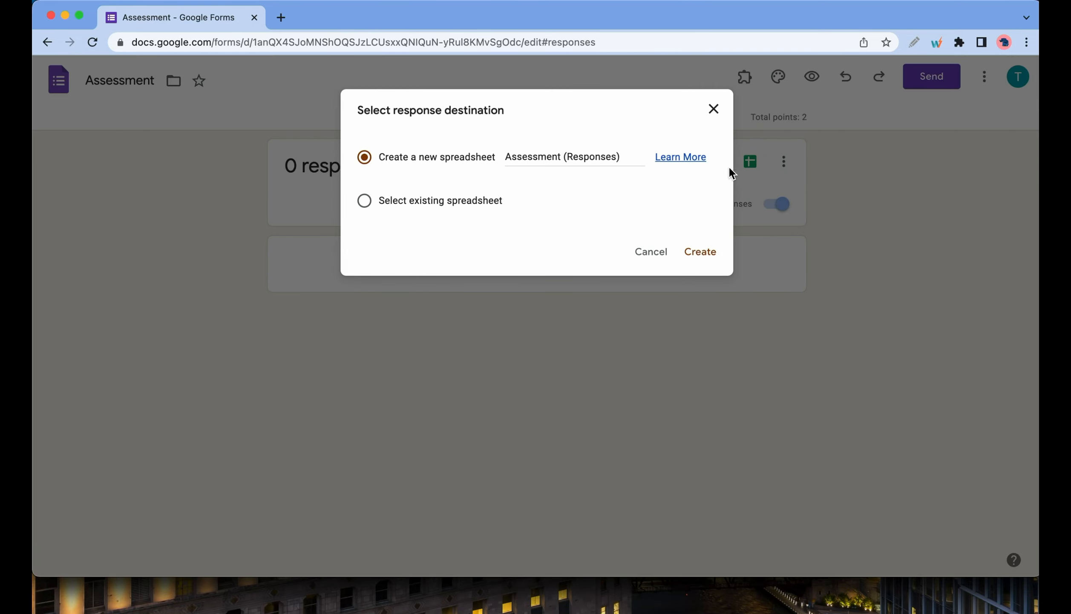
mouse_move(530, 175)
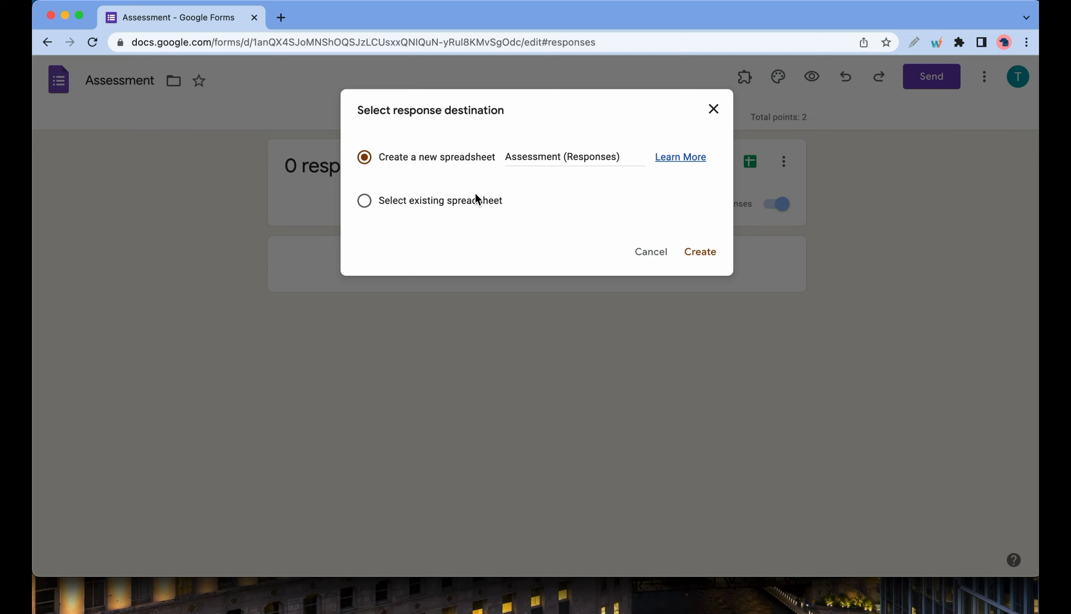
mouse_move(471, 208)
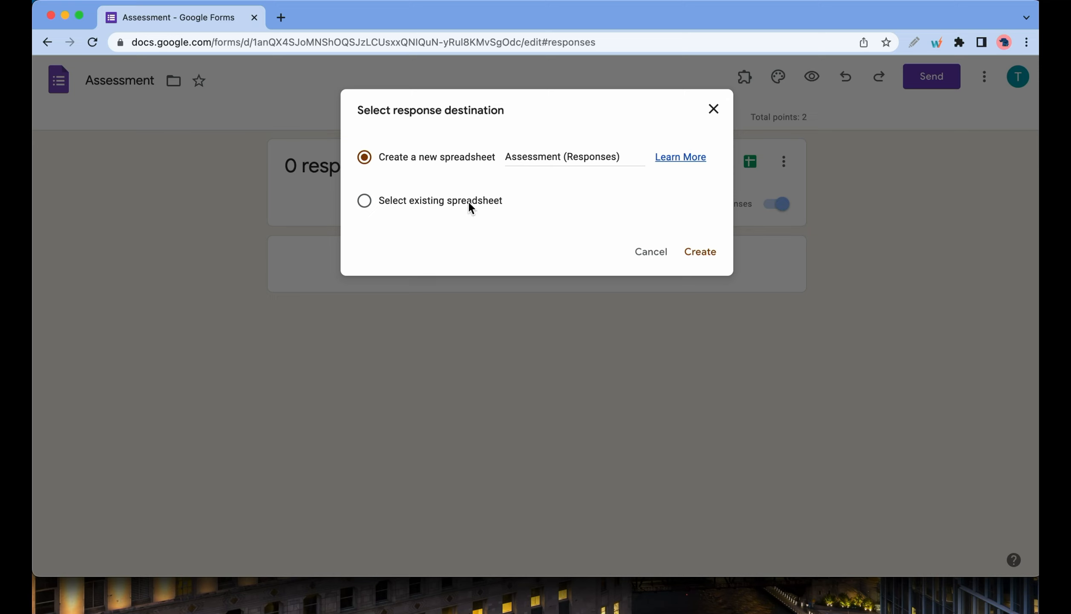
mouse_move(681, 251)
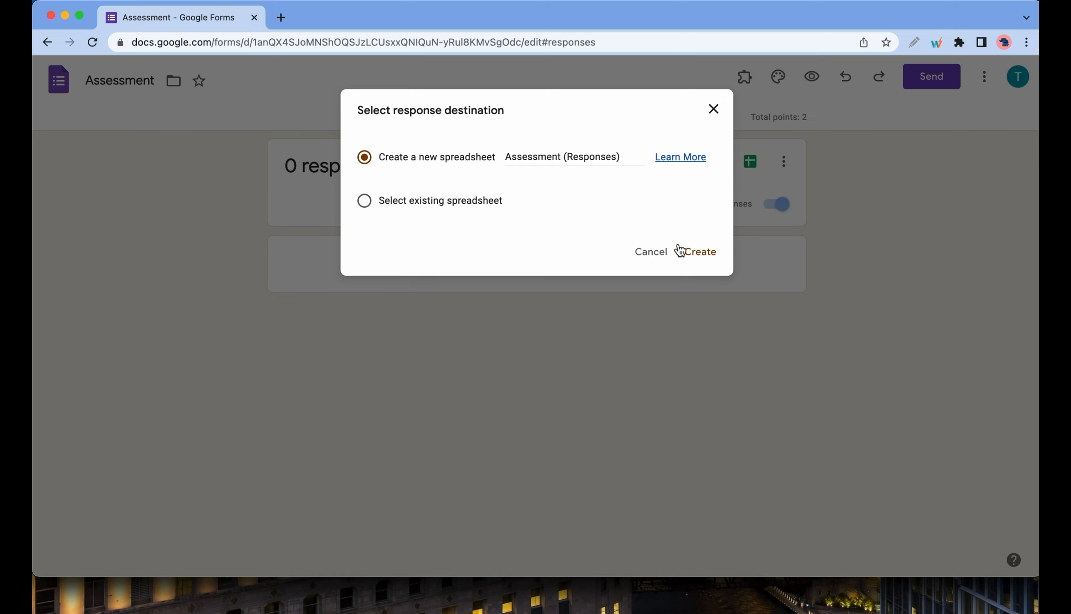
click(704, 252)
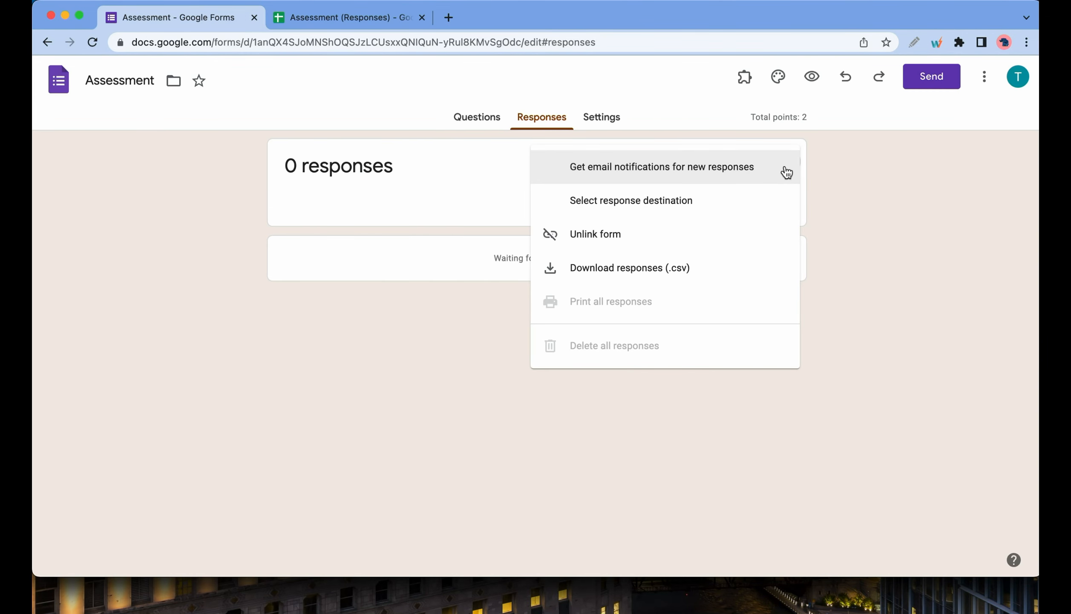
click(631, 200)
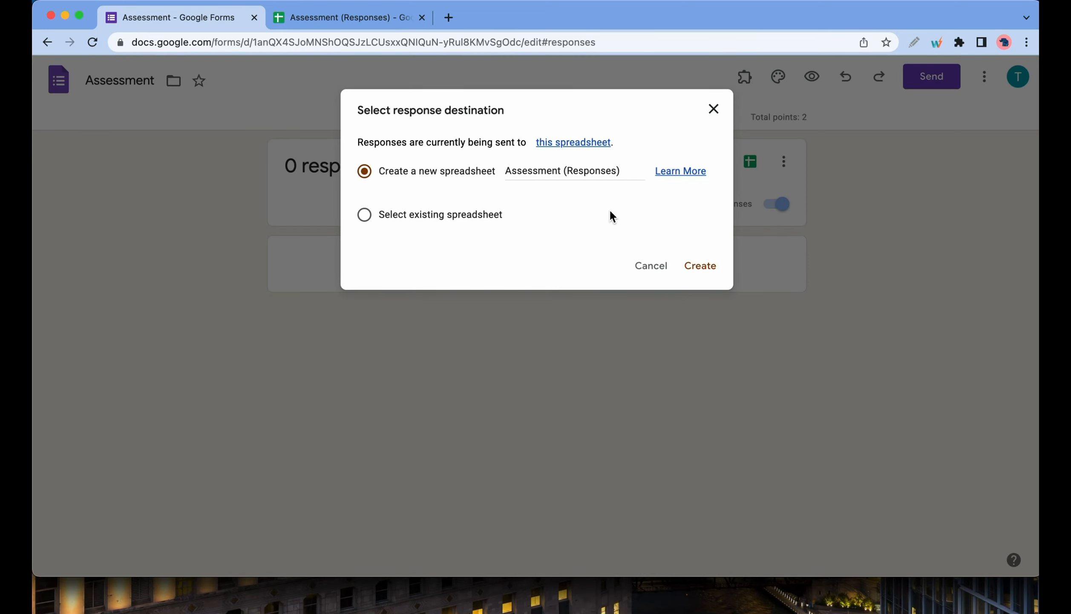
mouse_move(541, 215)
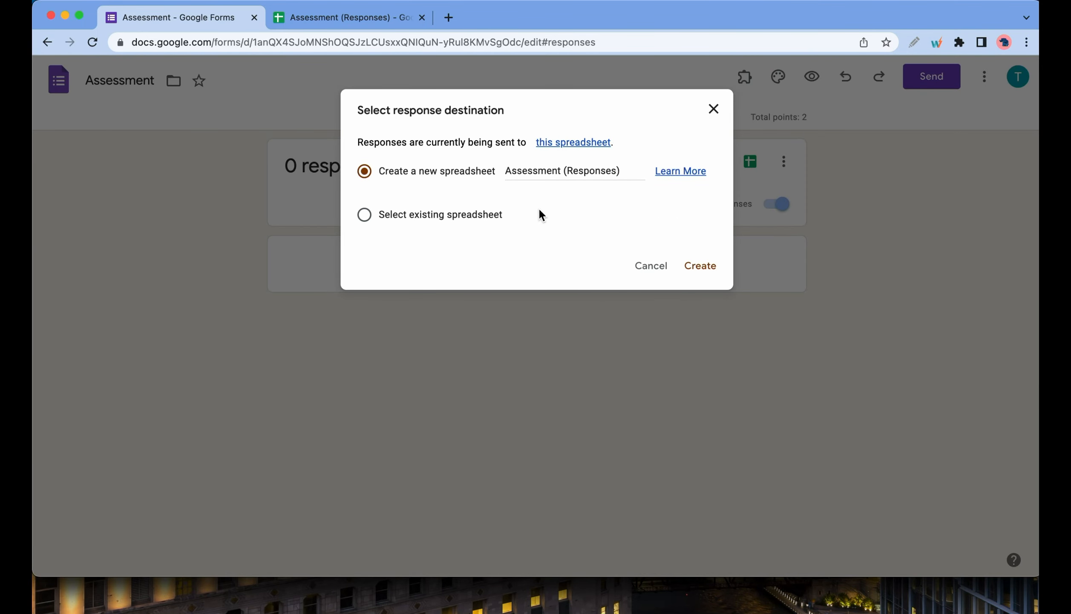
click(700, 266)
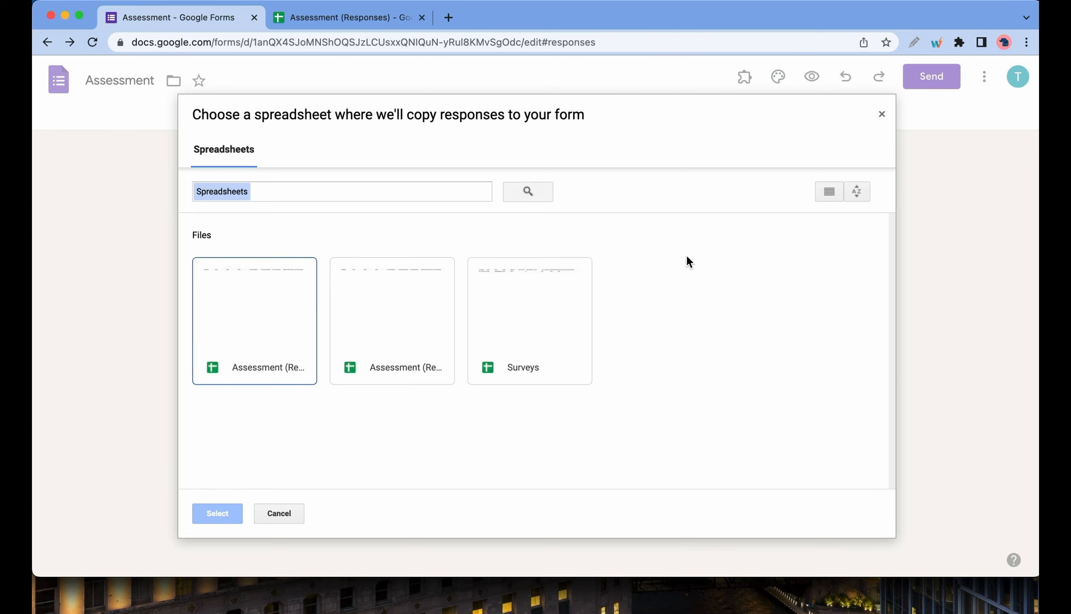
mouse_move(680, 267)
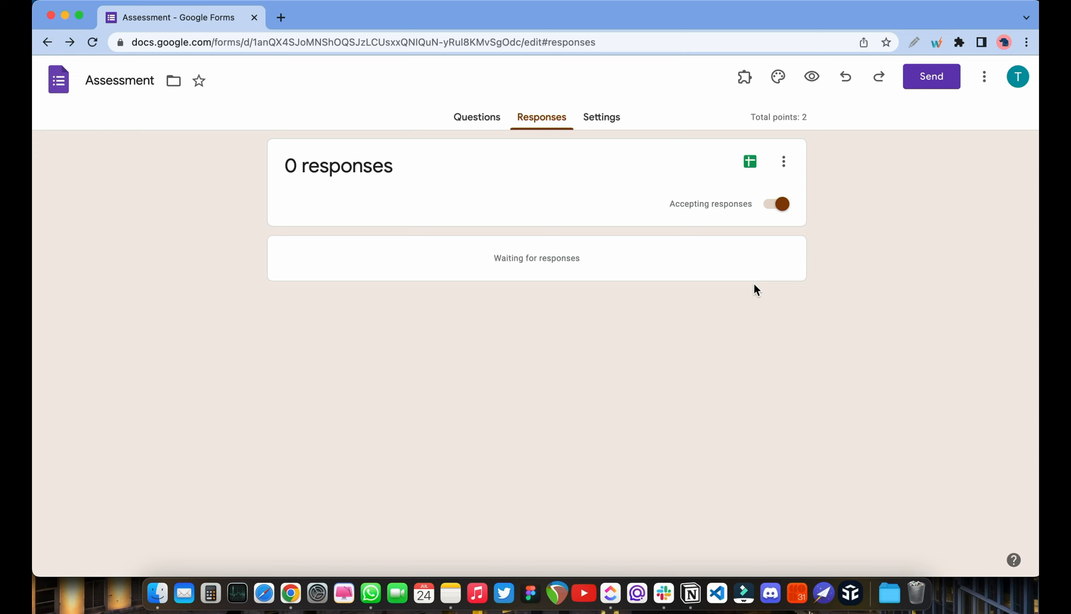
mouse_move(780, 242)
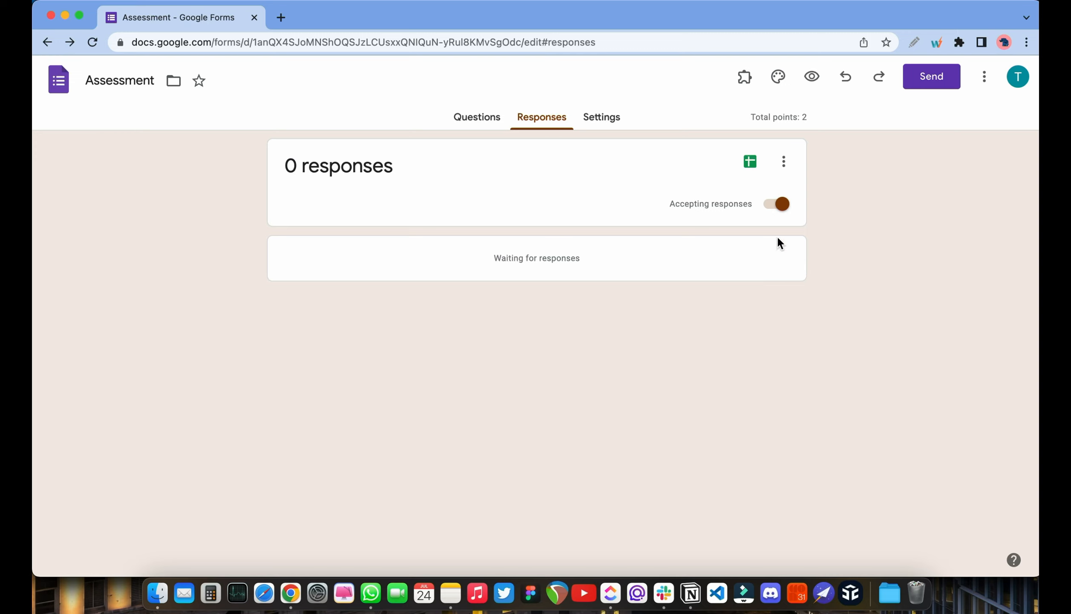
click(783, 161)
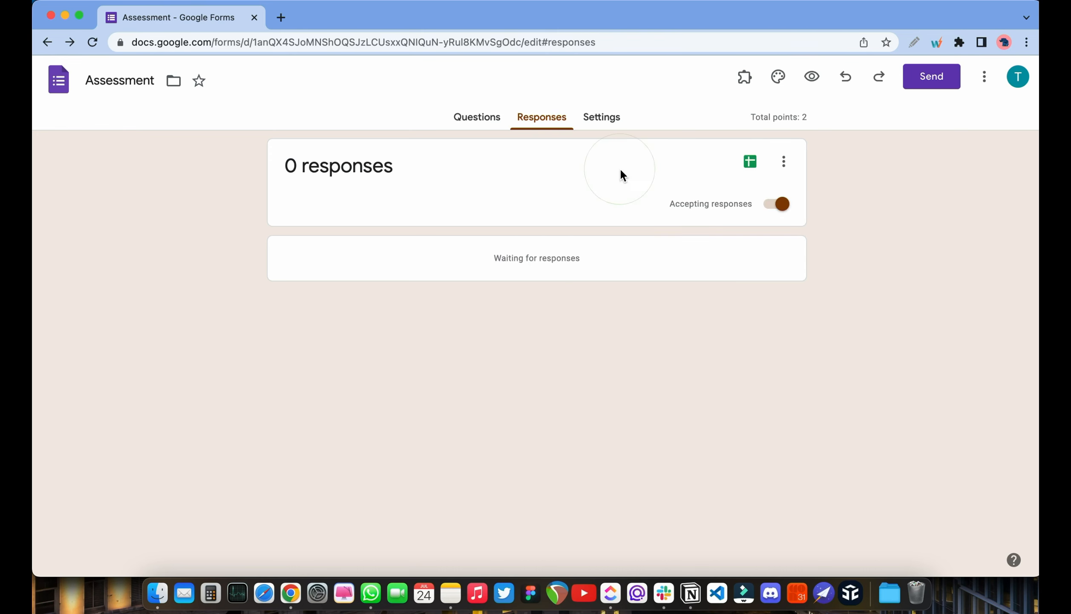
- Enable section jumps on the first question and send Correct answer to Section 2
click(477, 117)
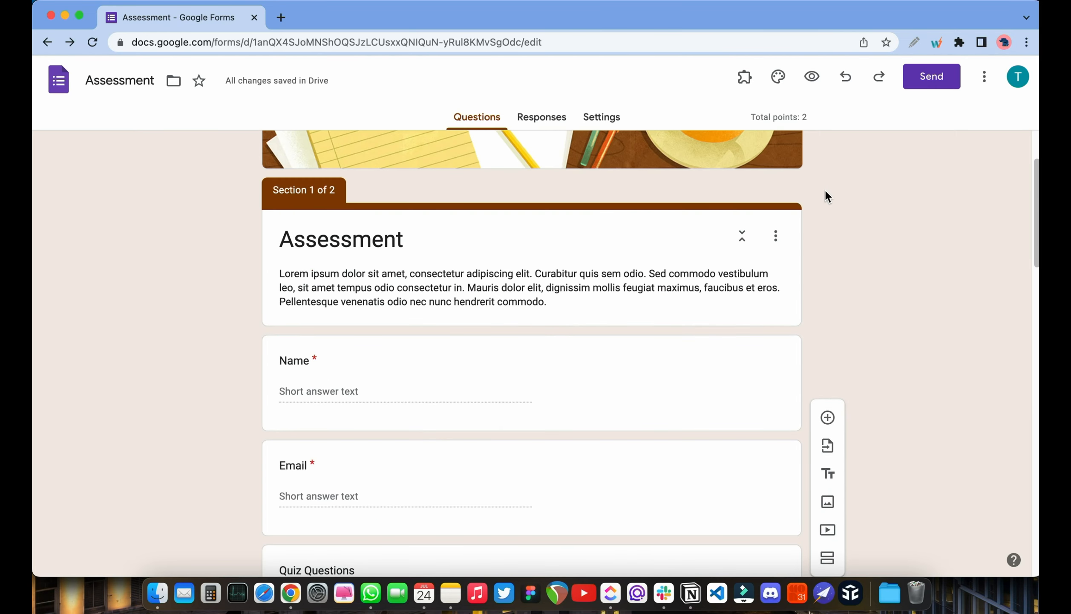
scroll(down, 3)
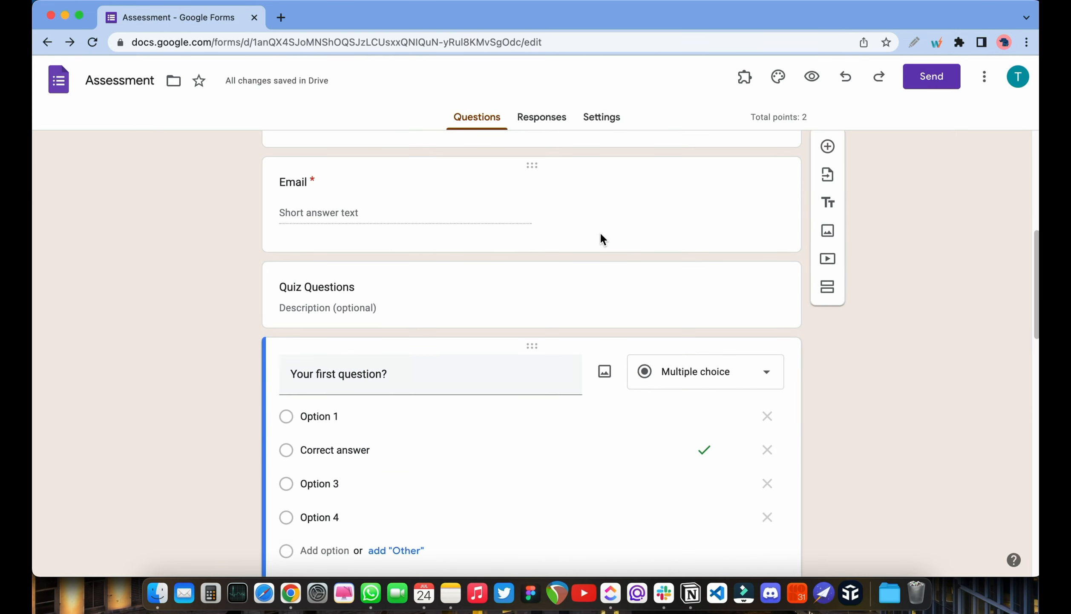
scroll(down, 3)
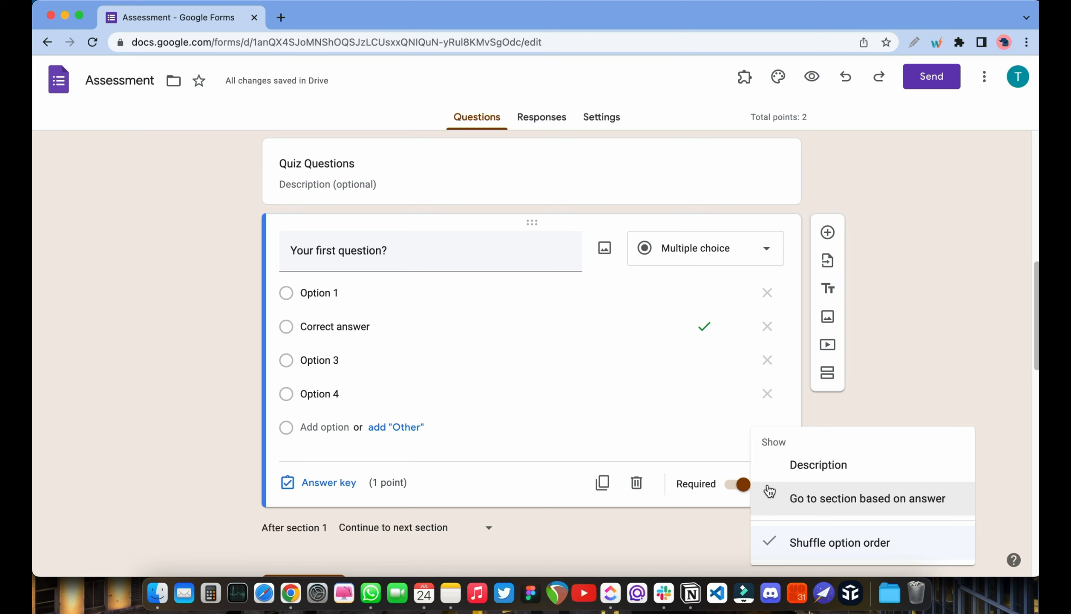
mouse_move(794, 500)
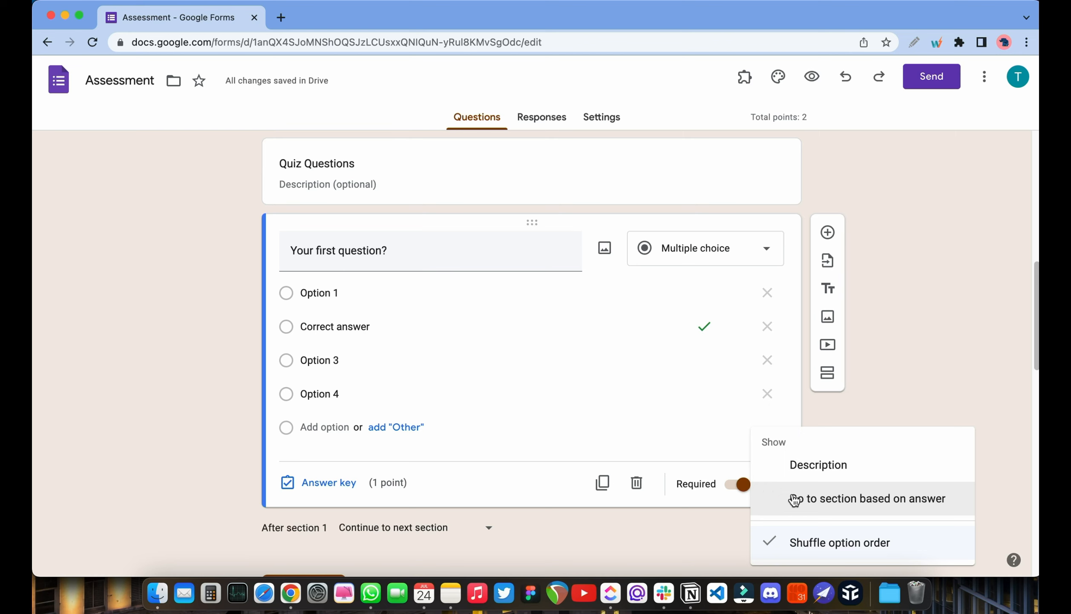
click(868, 499)
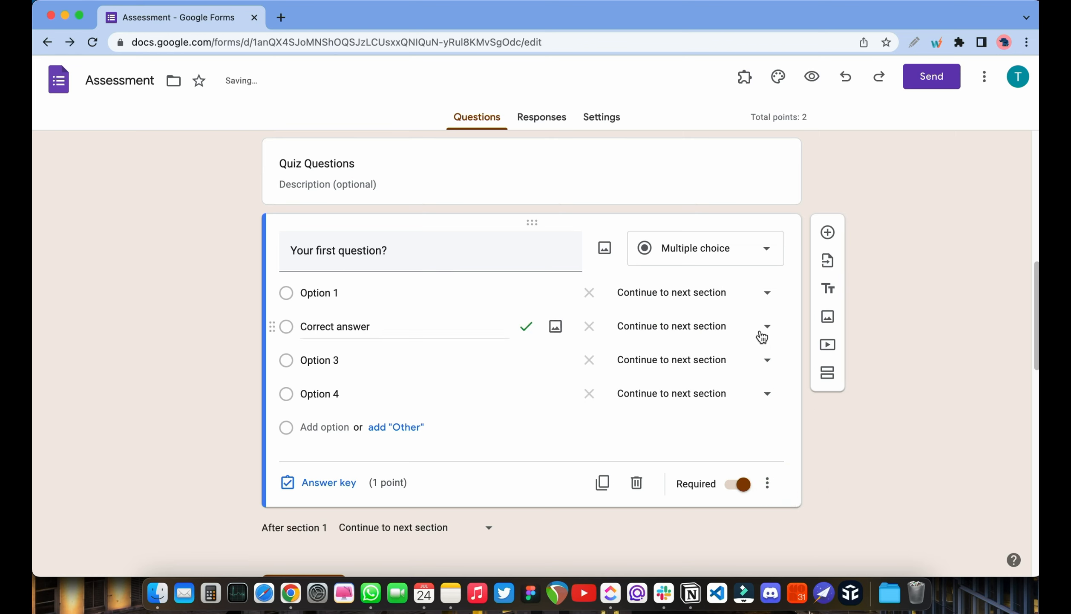
click(767, 326)
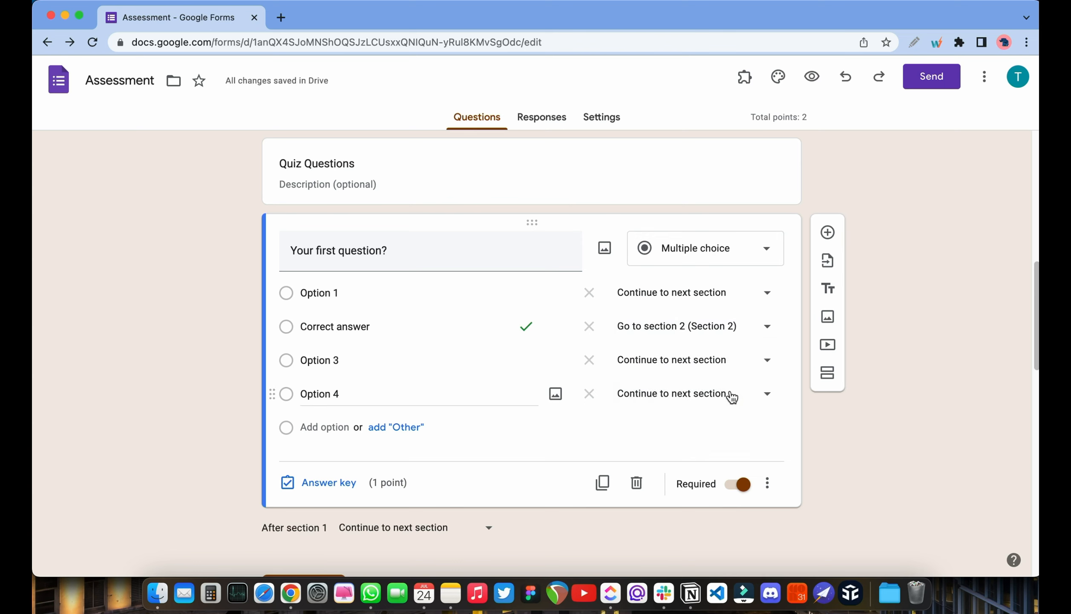
mouse_move(786, 435)
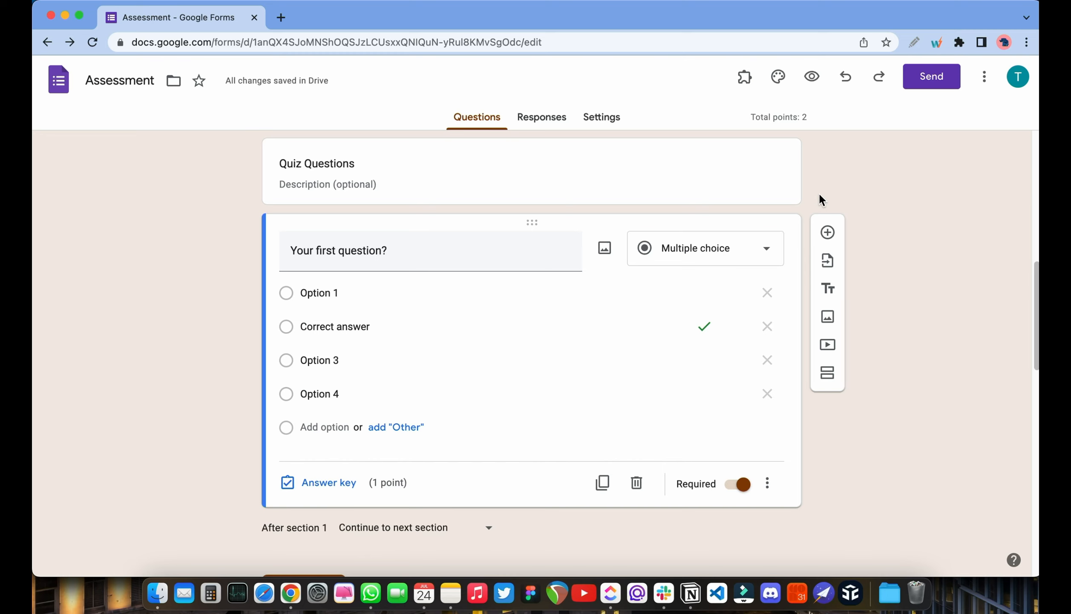
- Open the form's more-actions menu
click(984, 77)
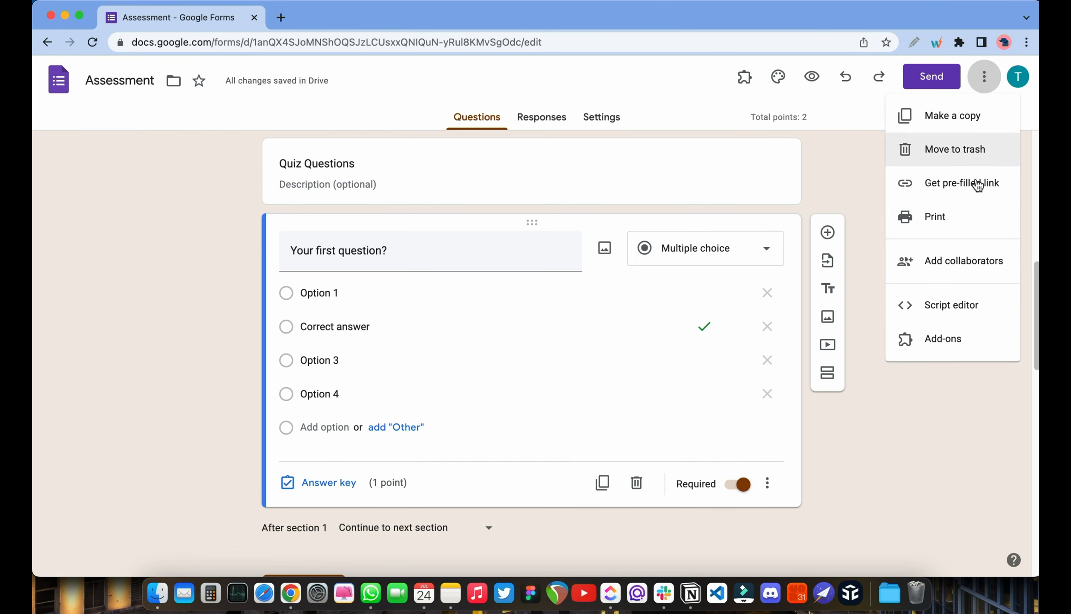
click(951, 304)
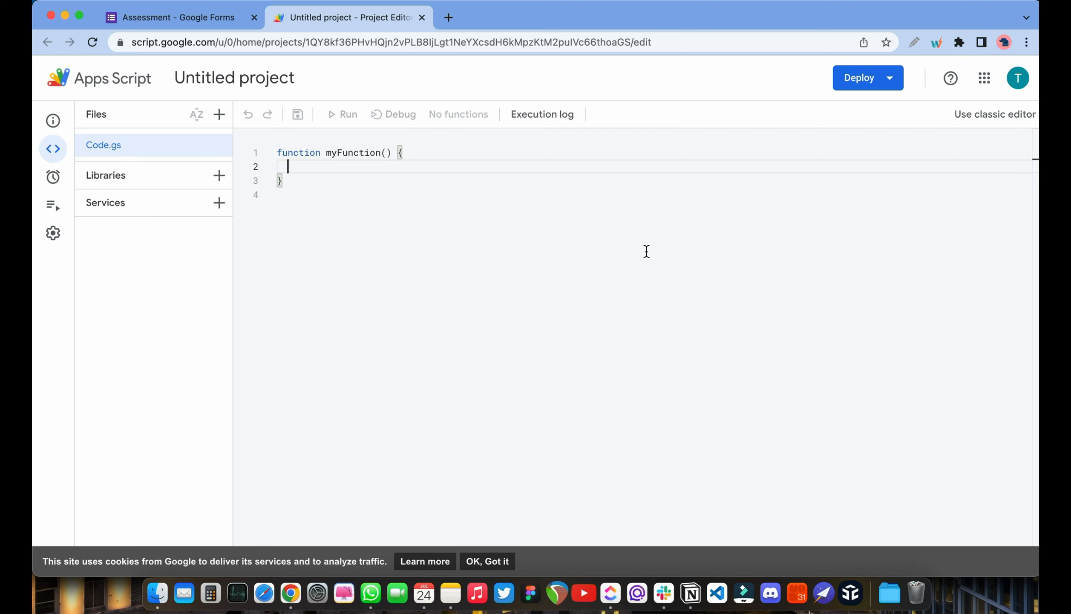
click(171, 17)
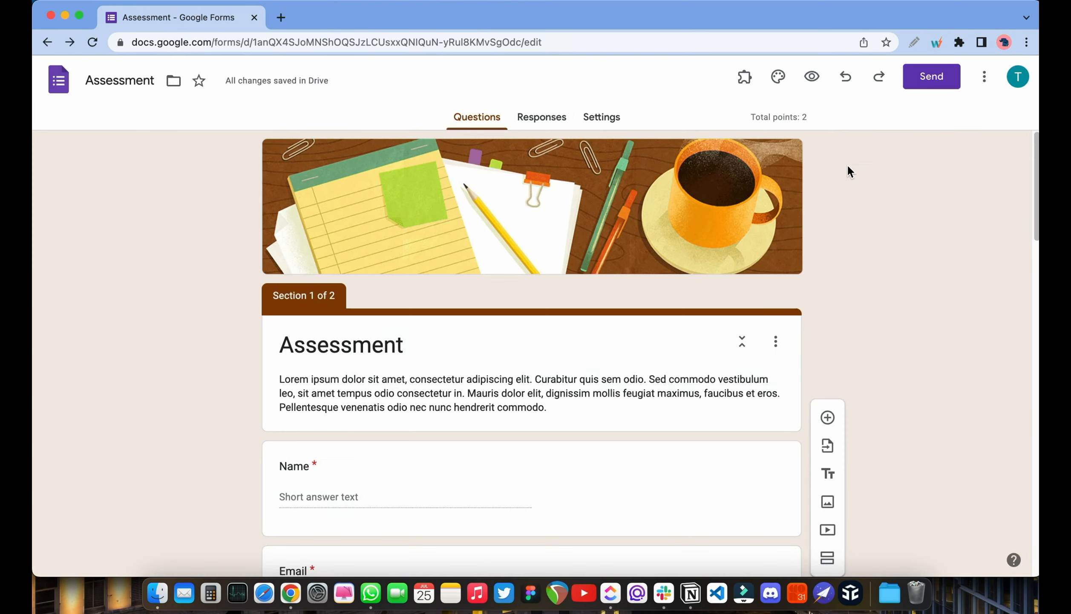
mouse_move(839, 123)
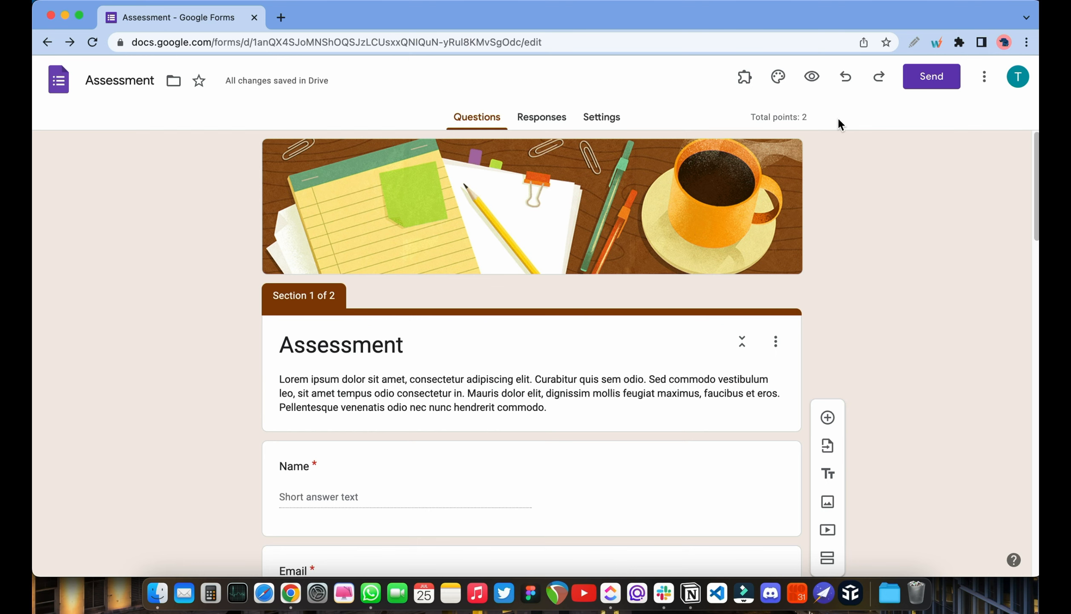
mouse_move(929, 113)
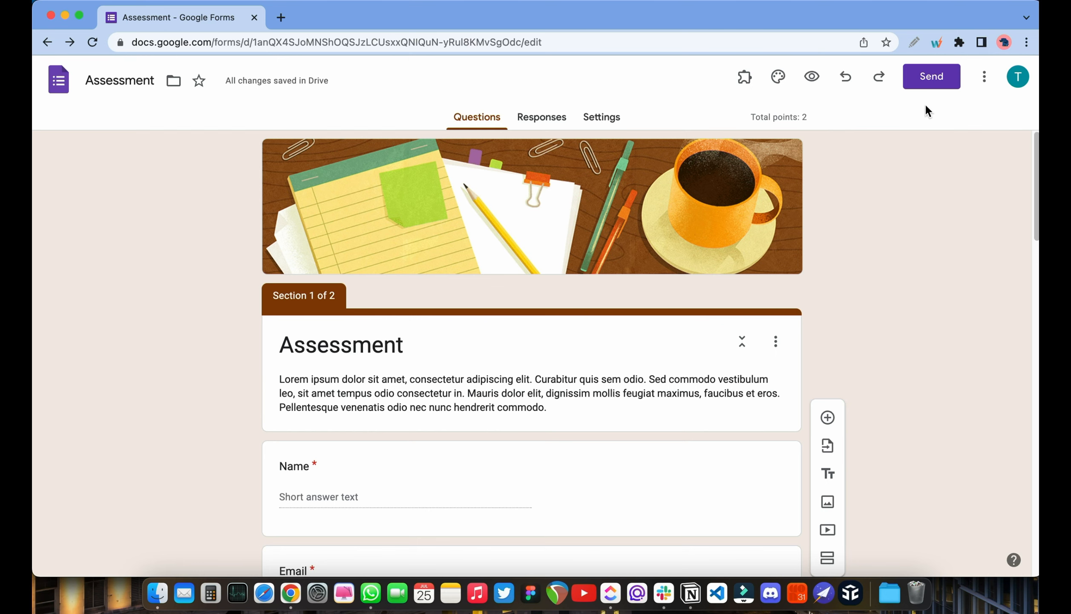
- Open Add collaborators and review the Restricted and Anyone with the link access options
click(984, 77)
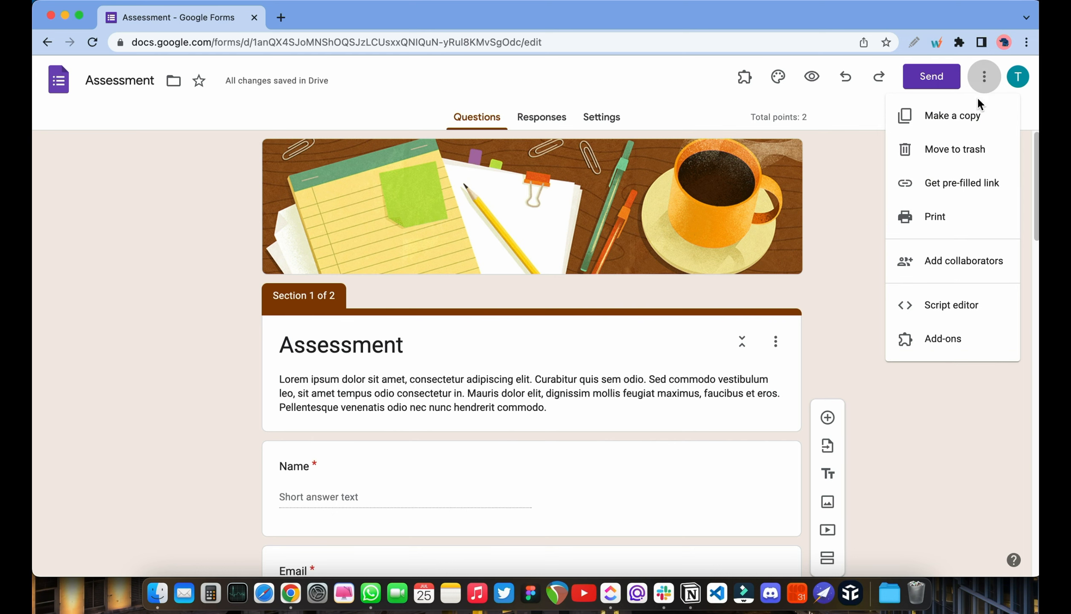
click(963, 261)
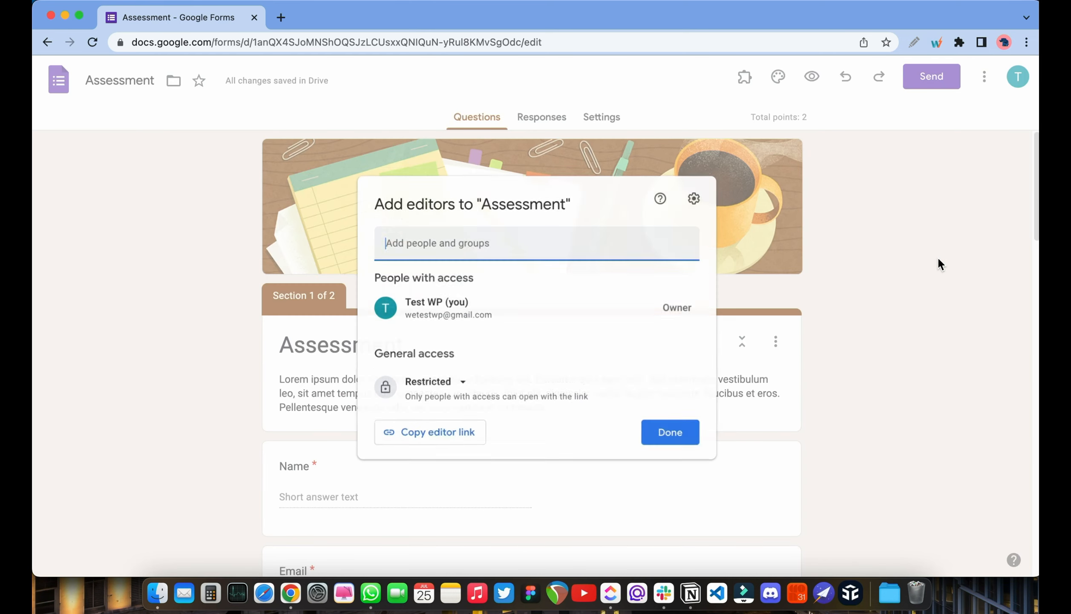
mouse_move(877, 261)
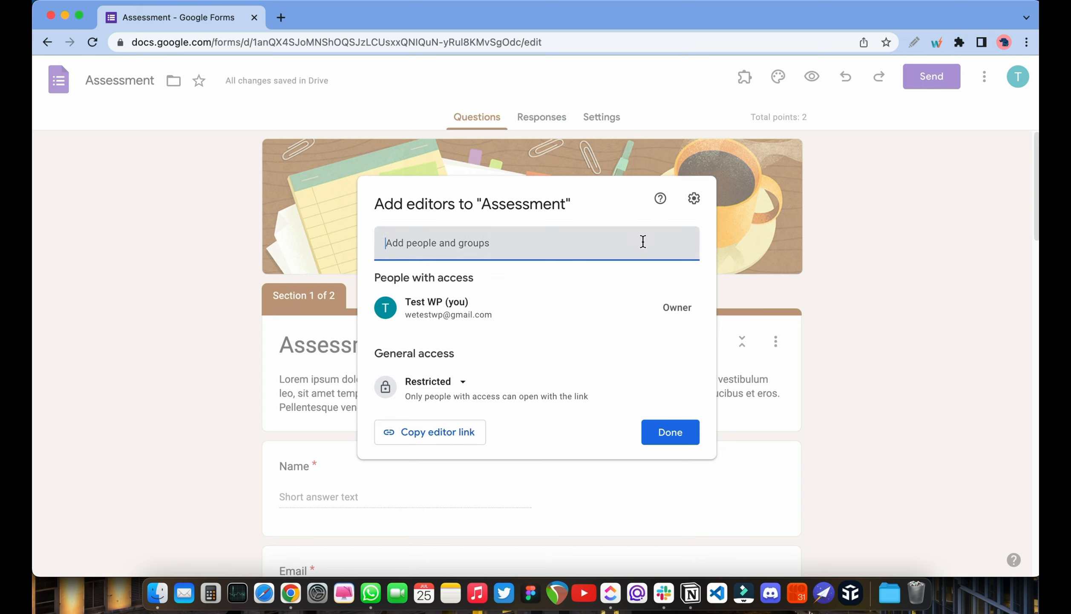
mouse_move(571, 322)
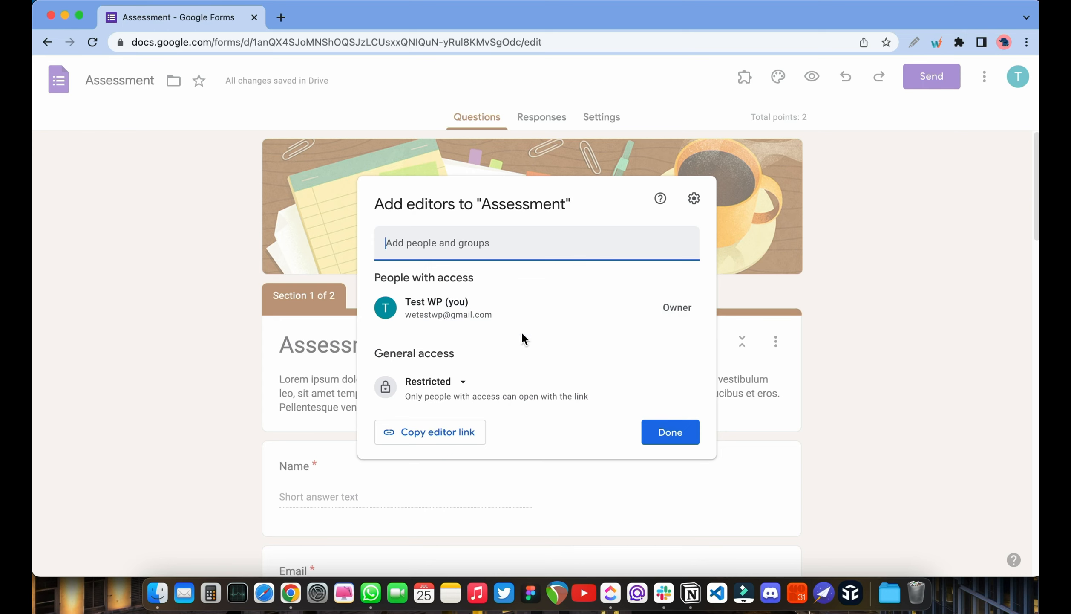
click(435, 382)
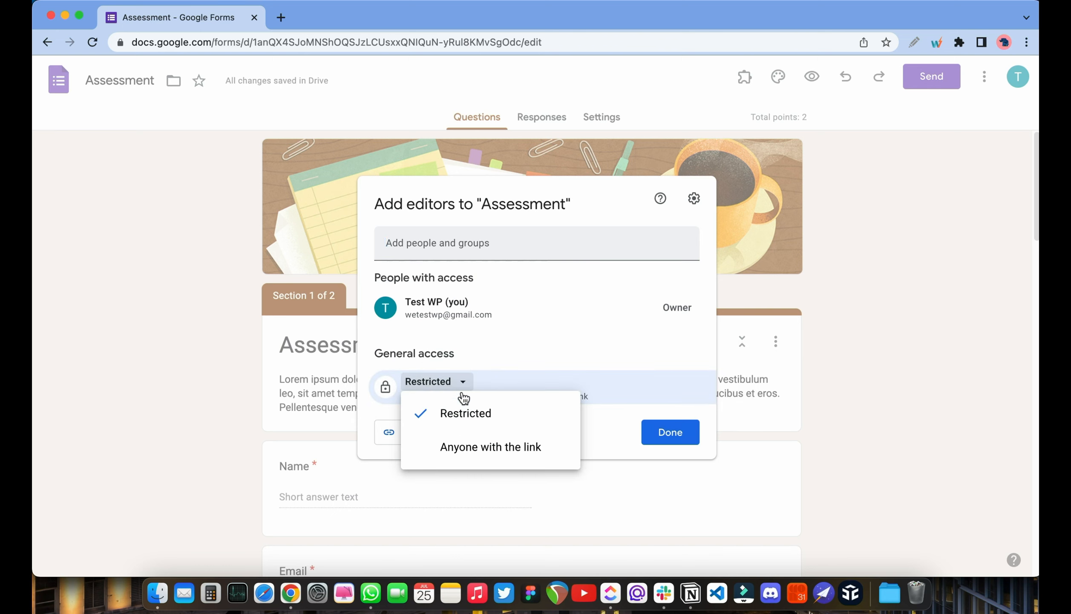
click(490, 446)
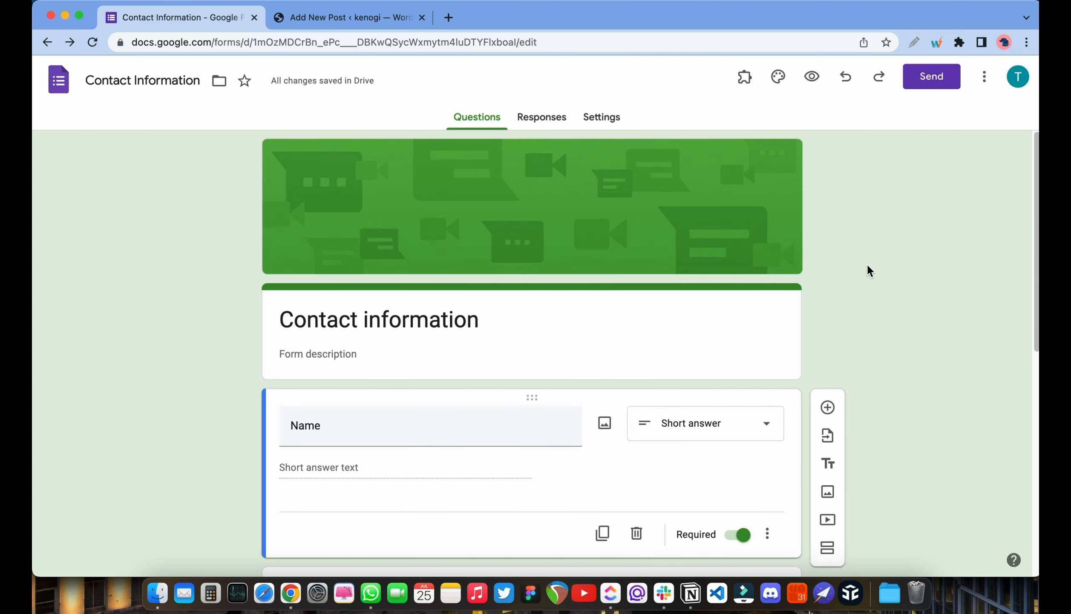
- Copy the Contact Information form's iframe embed code from the Send dialog
click(931, 76)
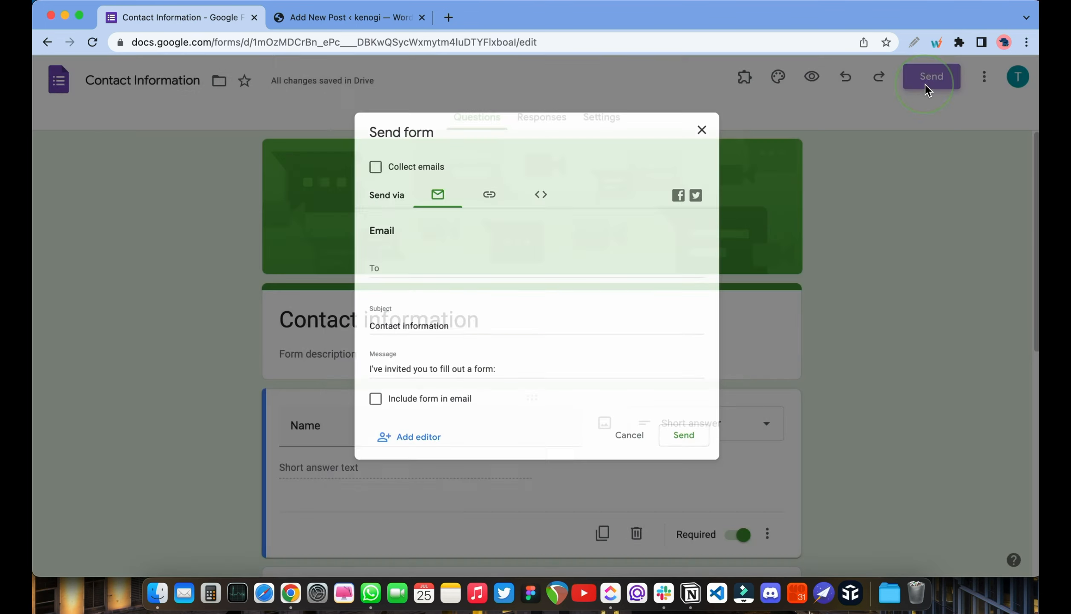
click(541, 194)
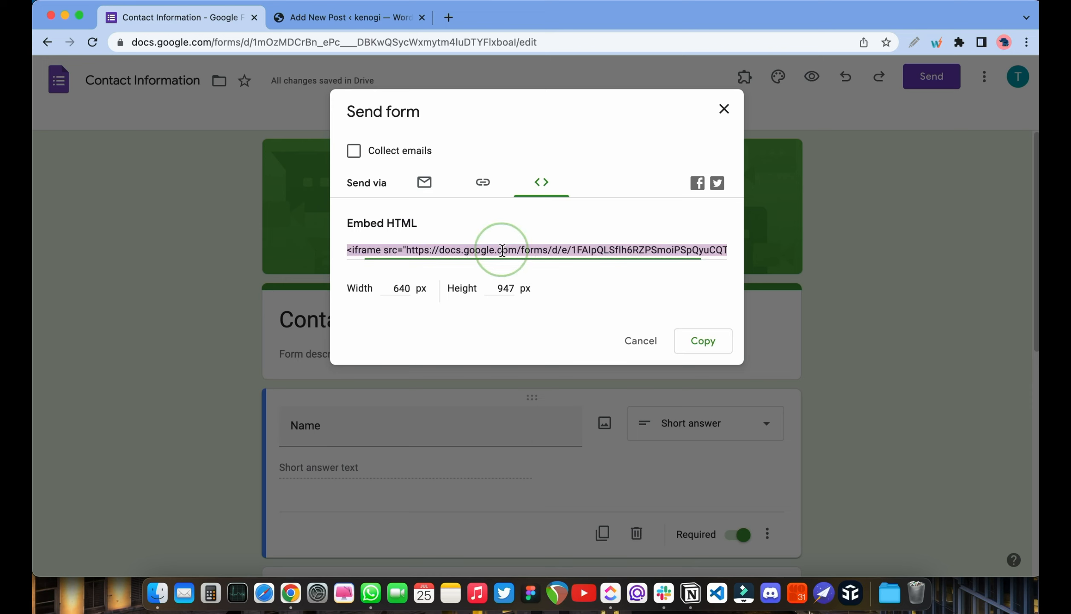
click(703, 341)
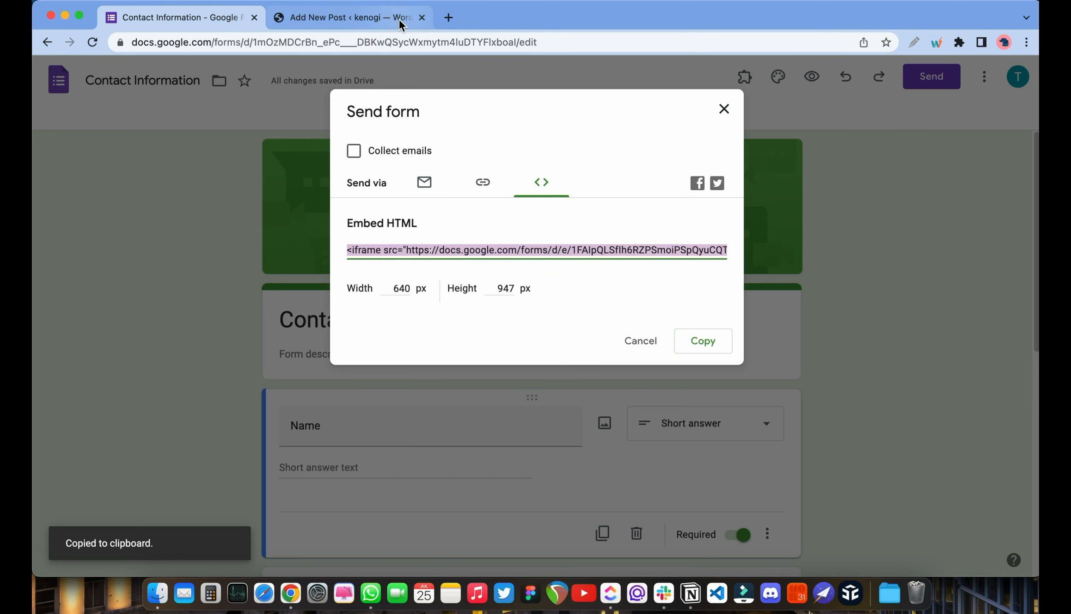
- Paste the form's iframe code into the WordPress Custom HTML block and preview the post
click(344, 17)
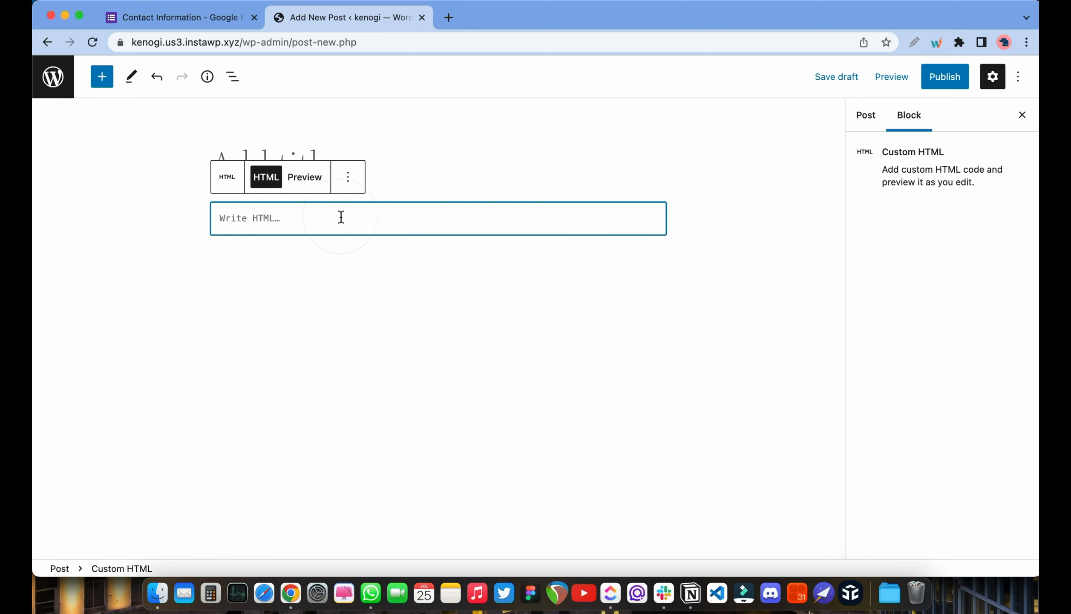
text(<iframe src="https://docs.google.com/forms/d/e/1FAIpQLSfIh6RZPSmoiPSpQyuCQT3YNvjkg37nnOVyJ7Nq-YTzoT3ntA/viewform?embedded=true" width="640" height="947" frameborder)
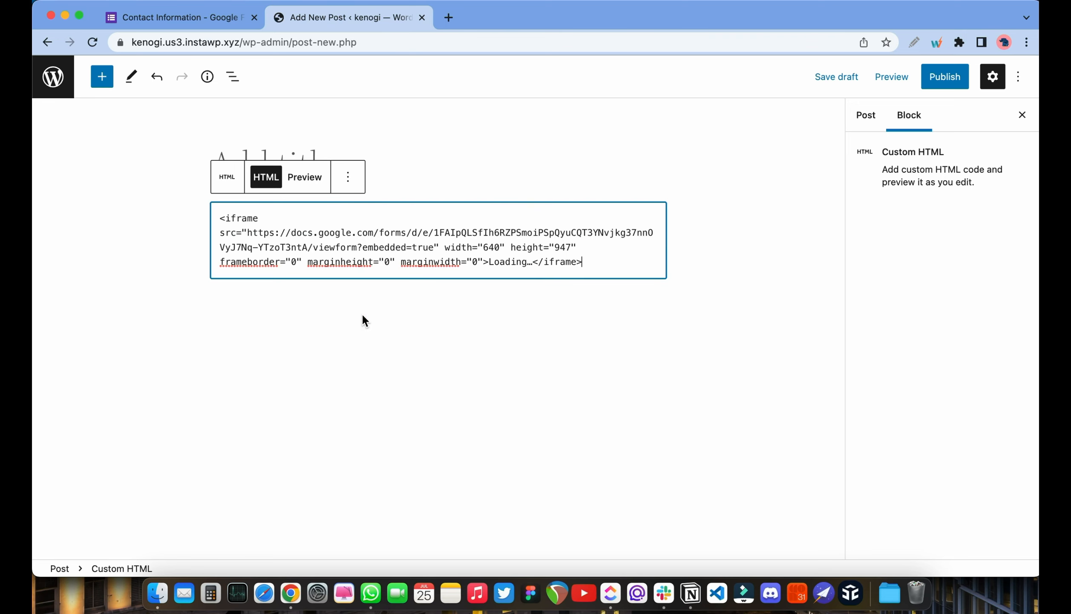
mouse_move(891, 76)
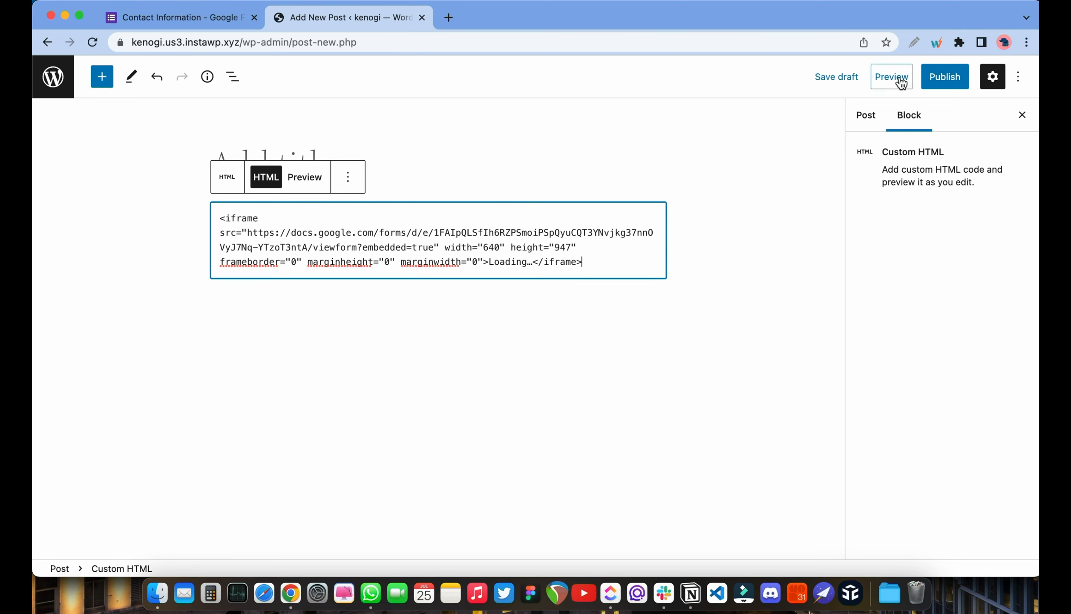
click(891, 77)
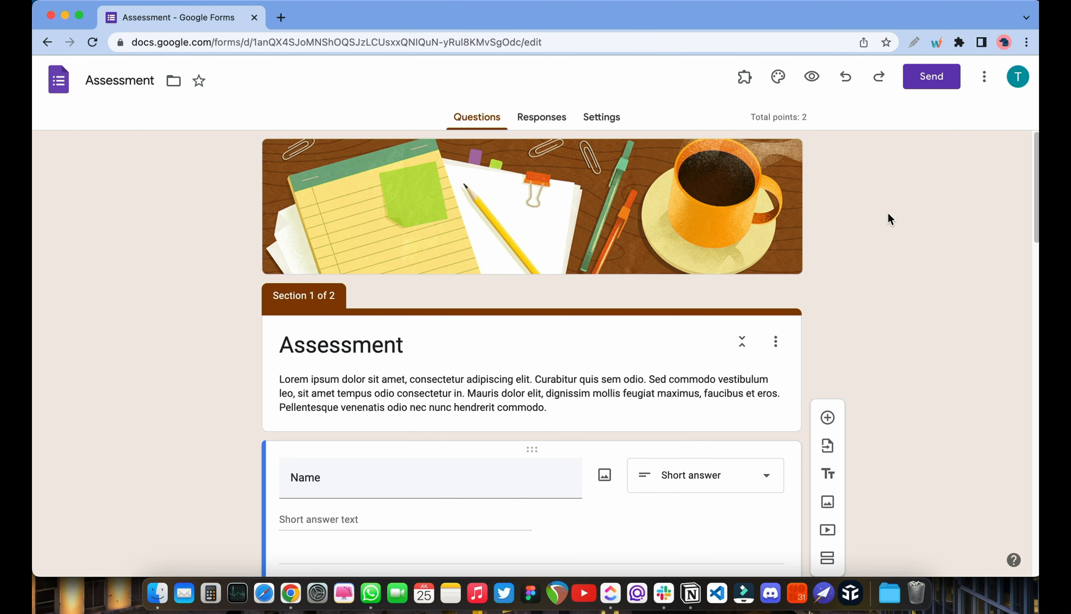
mouse_move(1003, 105)
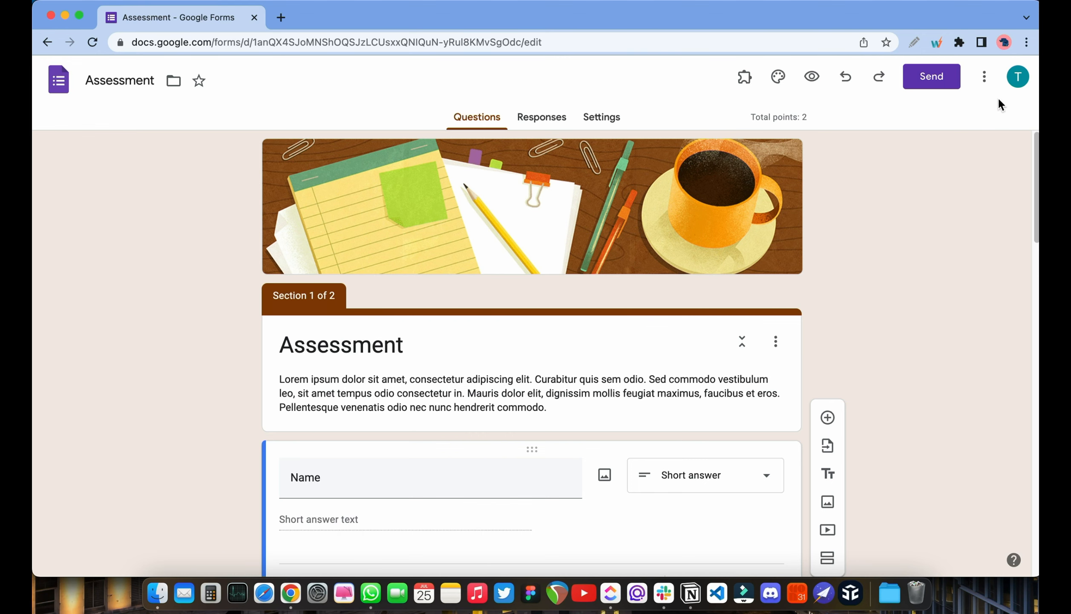
- Generate a pre-filled quiz link presetting Option 1 and Correct answer 2
click(984, 76)
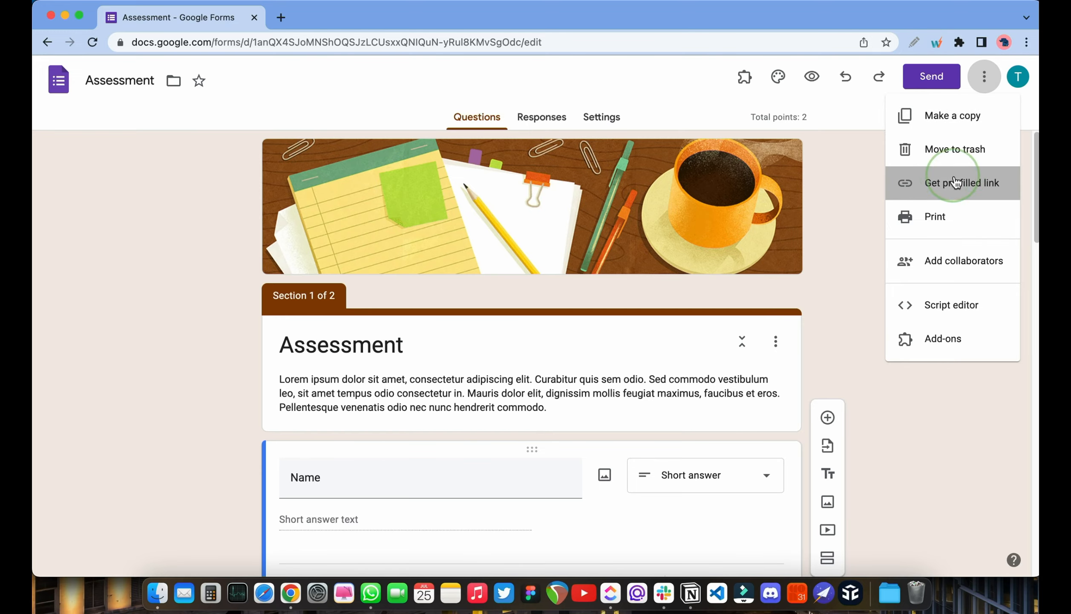
click(962, 183)
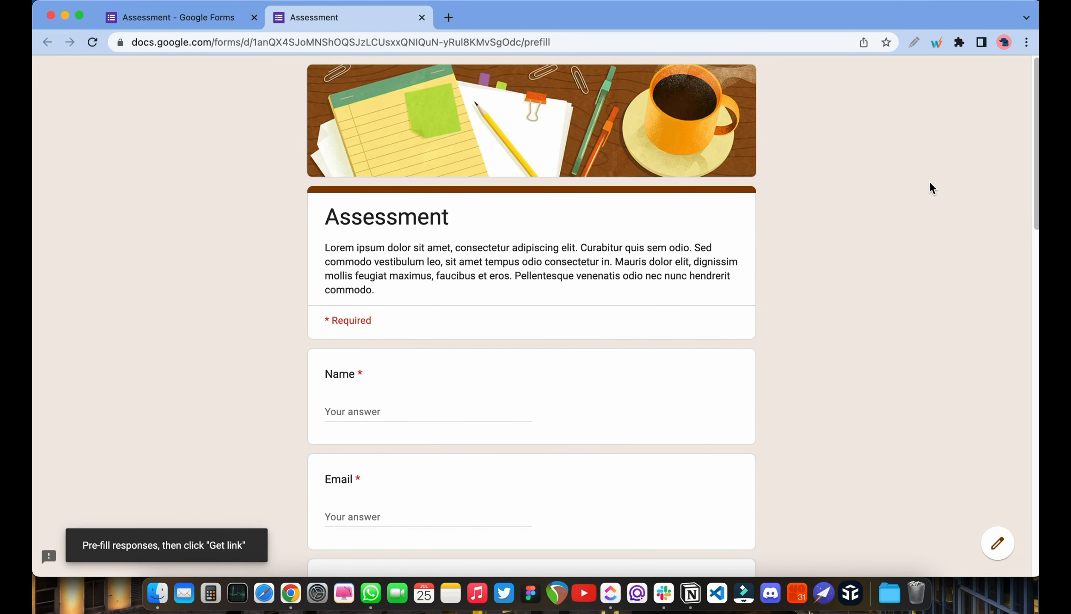
scroll(down, 3)
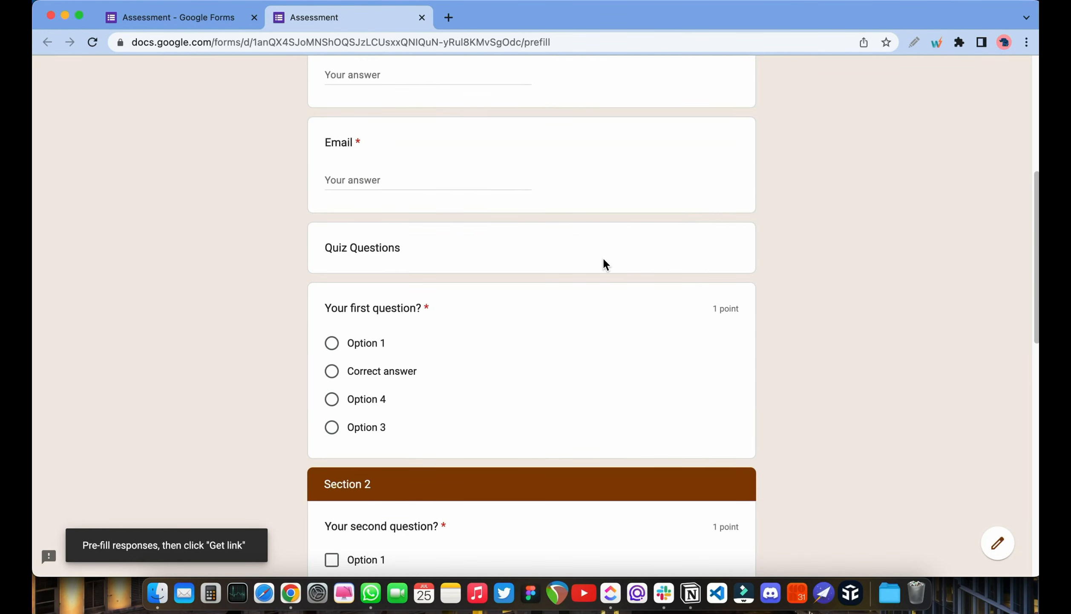
click(332, 343)
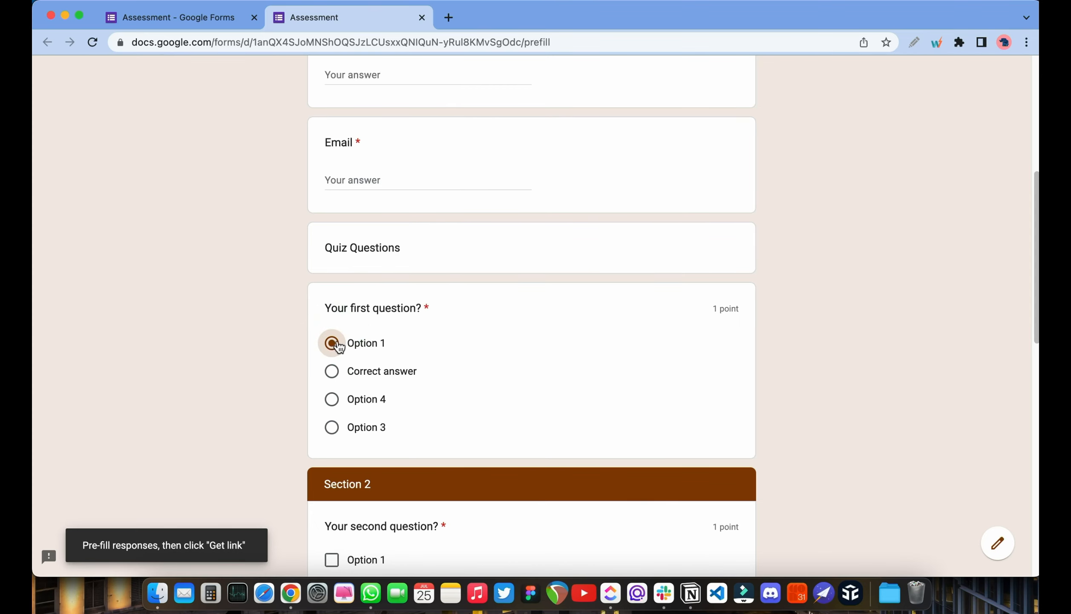
click(332, 332)
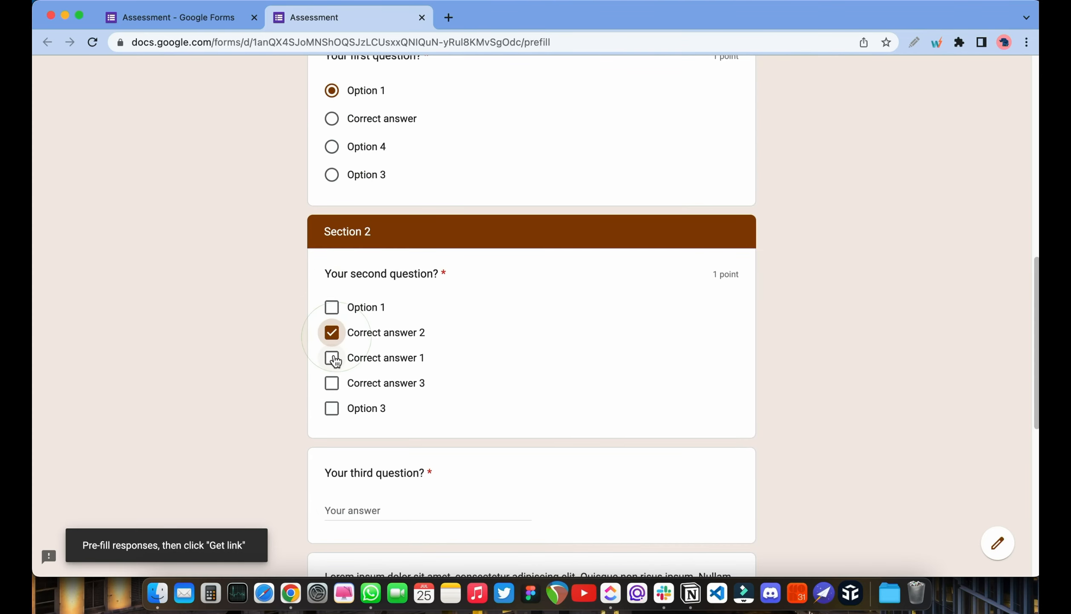
scroll(down, 3)
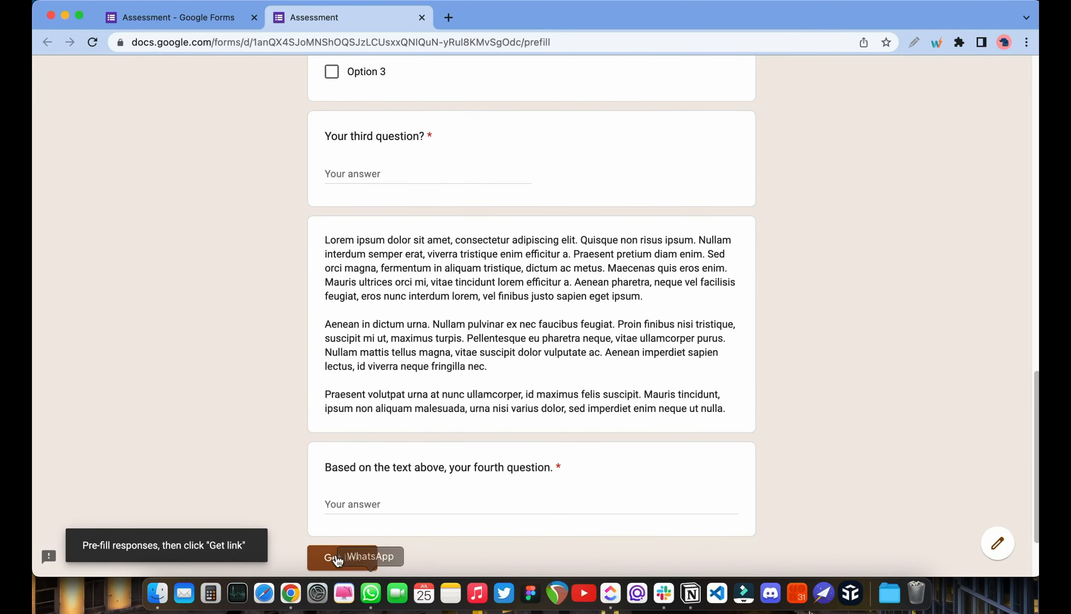
click(332, 556)
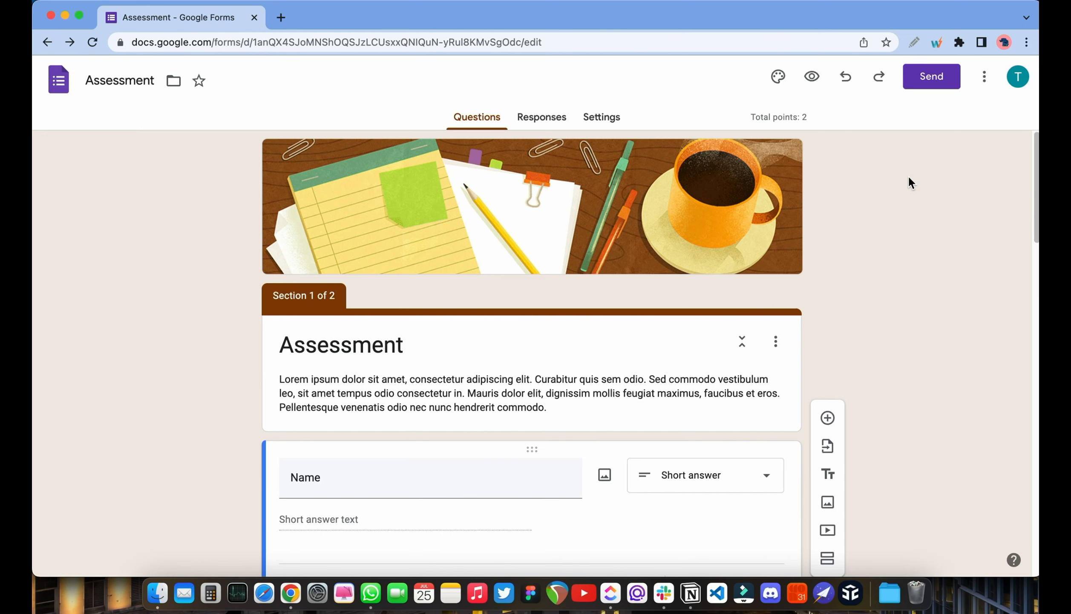
- Search the add-on Marketplace for "extend" and open the Extended Forms listing
click(984, 76)
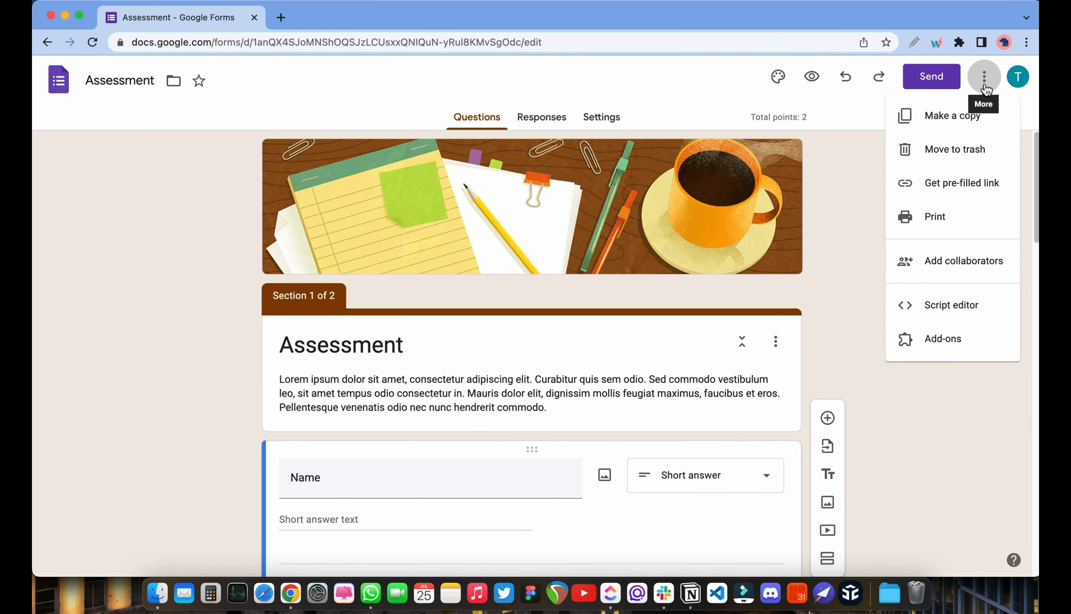
click(943, 338)
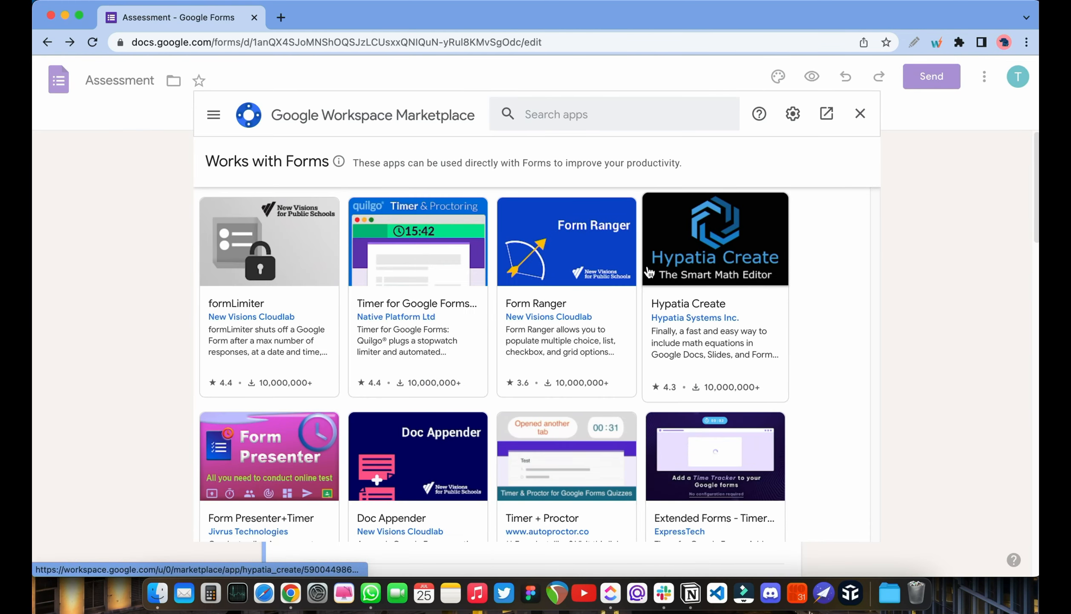
scroll(down, 3)
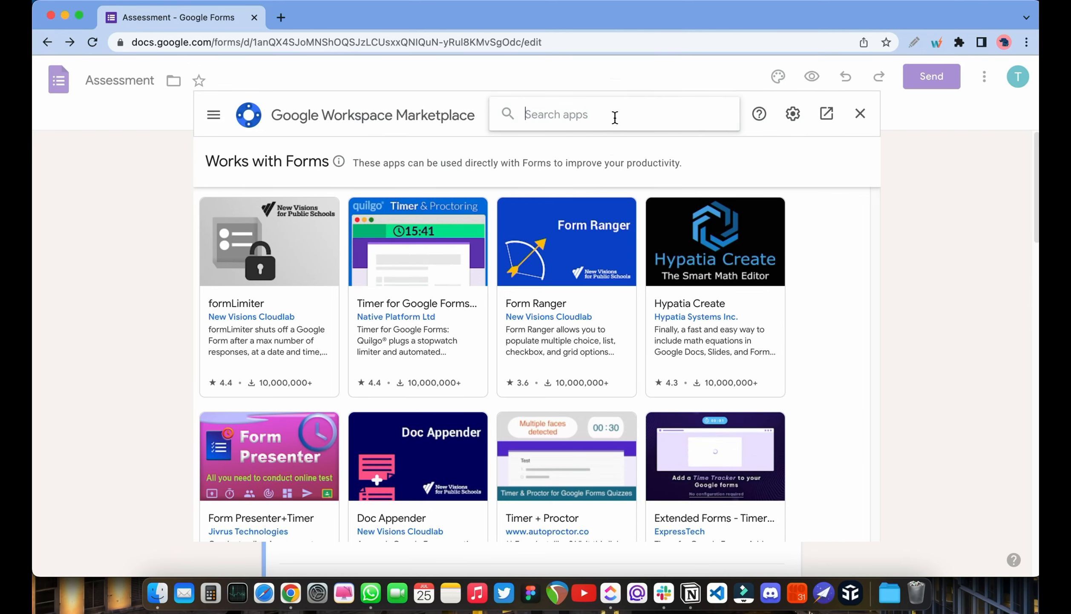
text(extend)
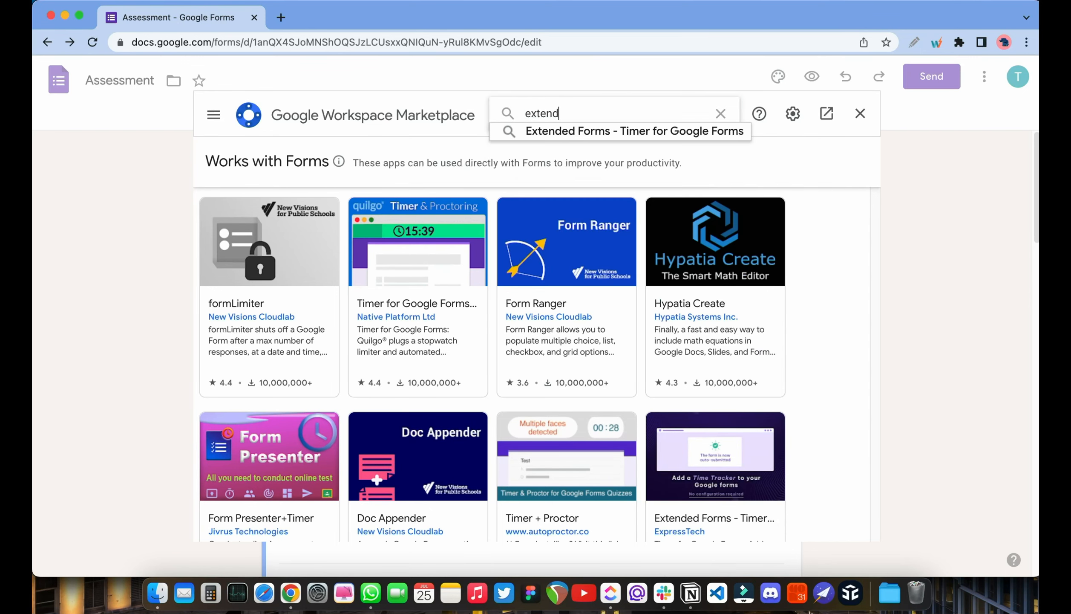
click(635, 131)
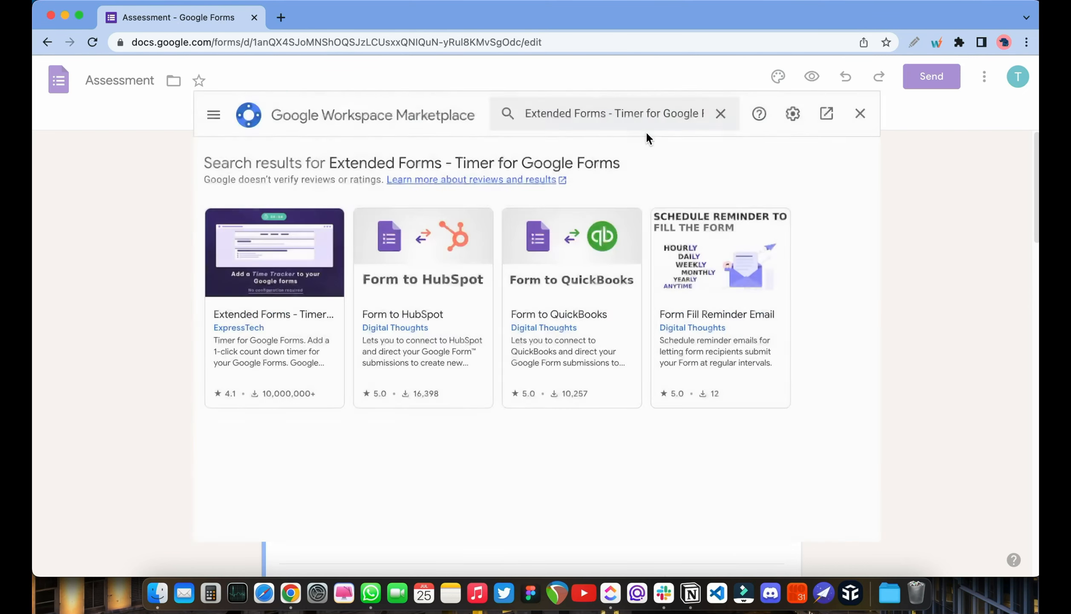
click(273, 253)
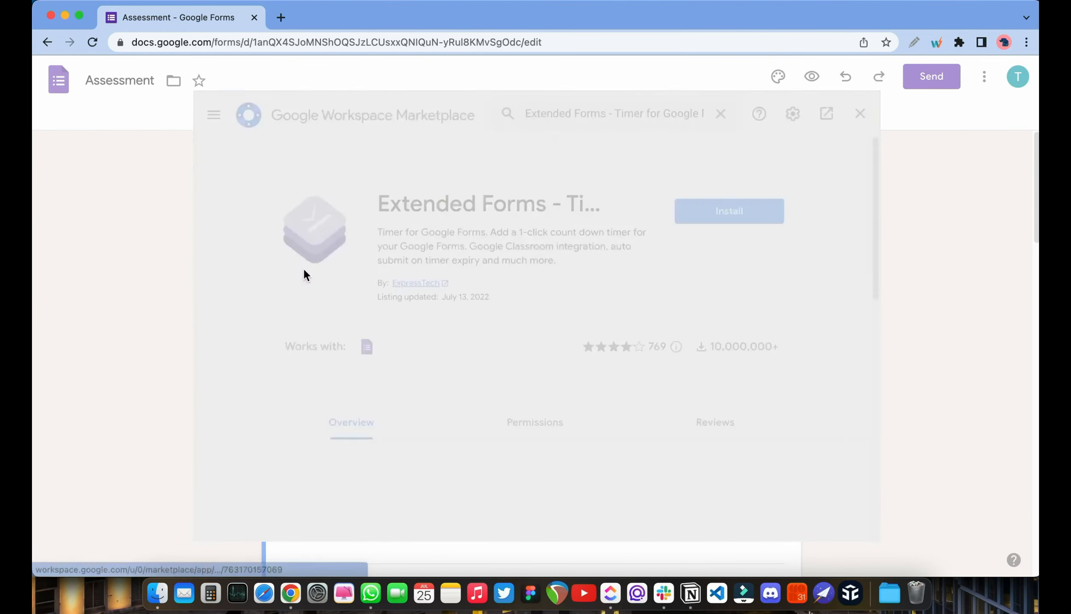
- Install Extended Forms, choosing the account and allowing its access
click(729, 211)
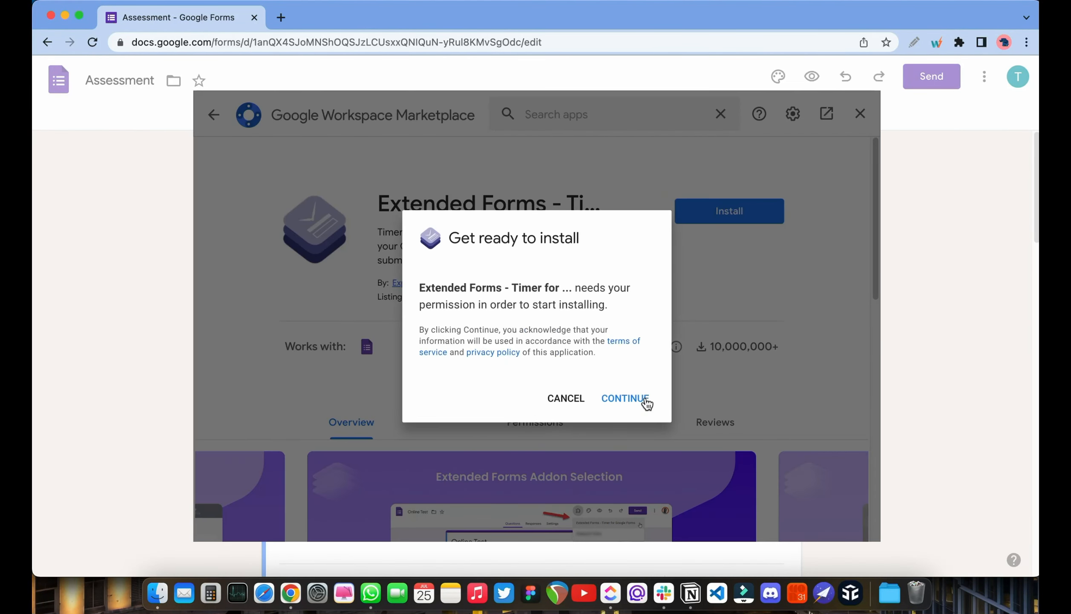
click(625, 398)
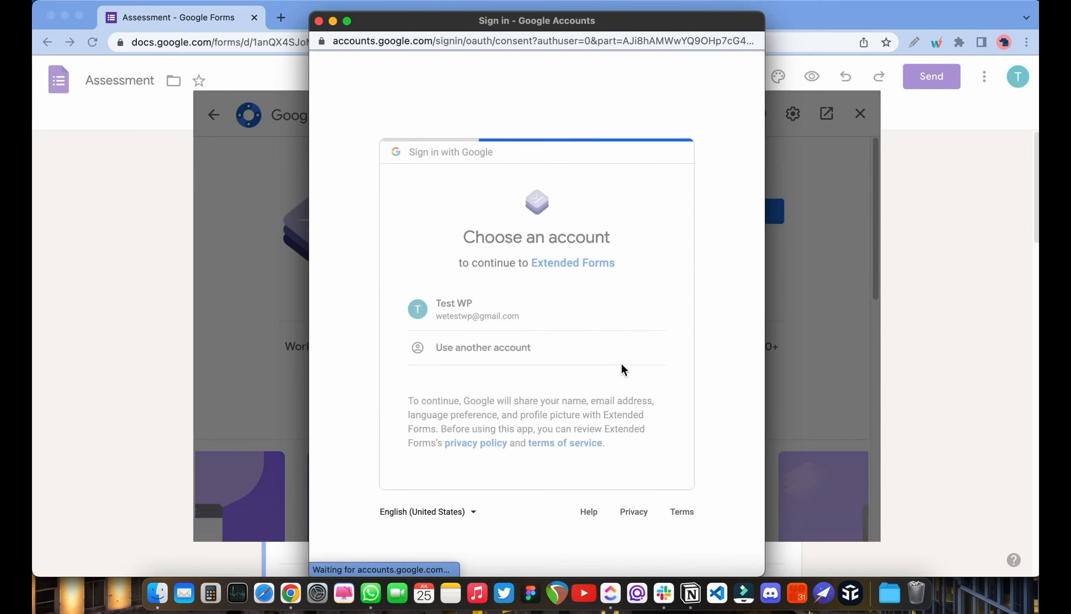
click(468, 309)
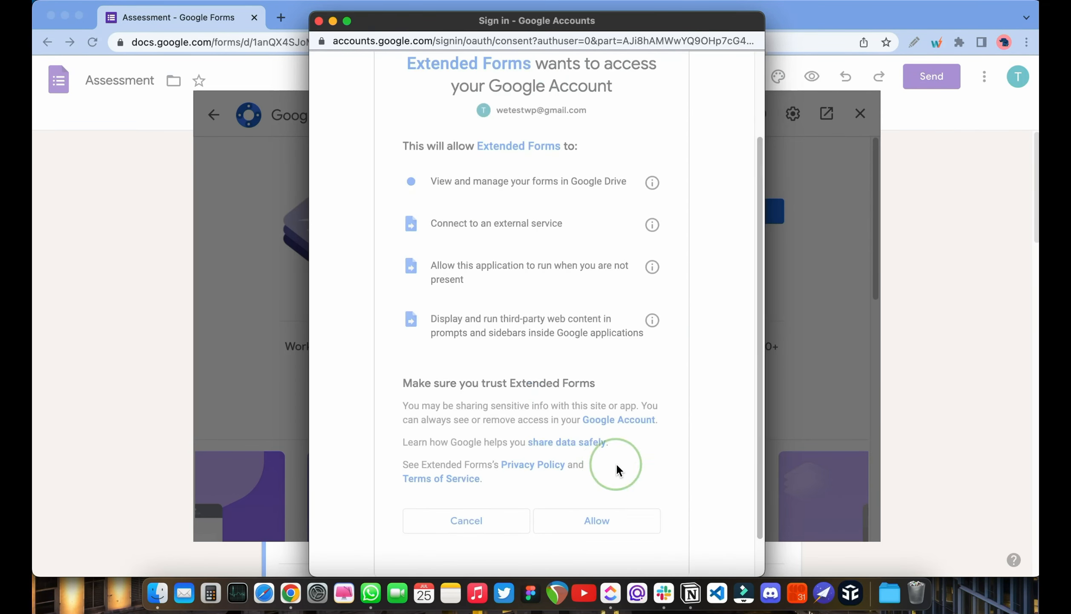
click(597, 521)
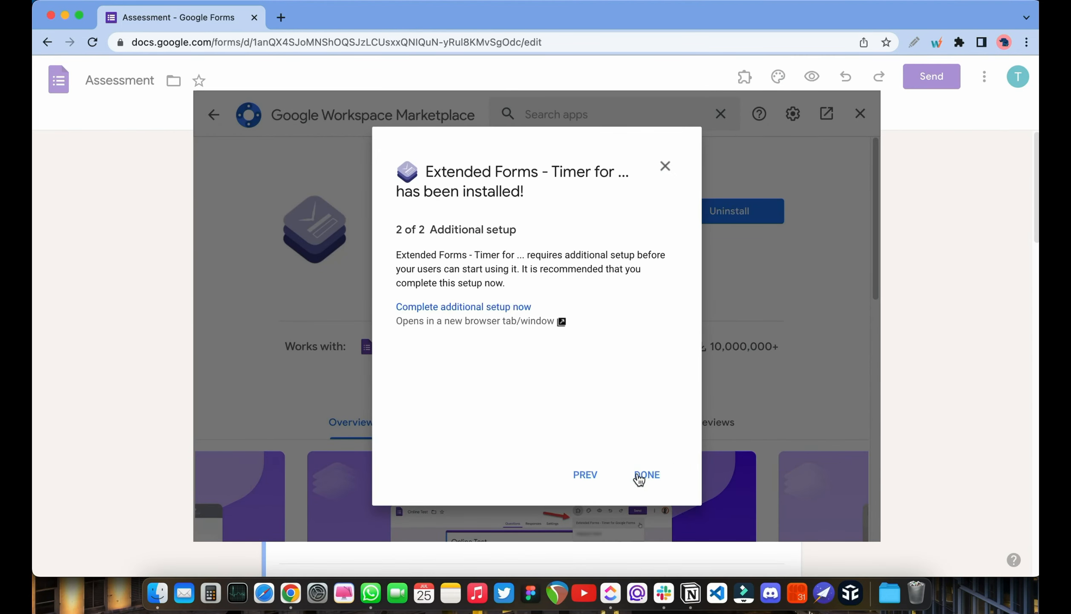
click(647, 475)
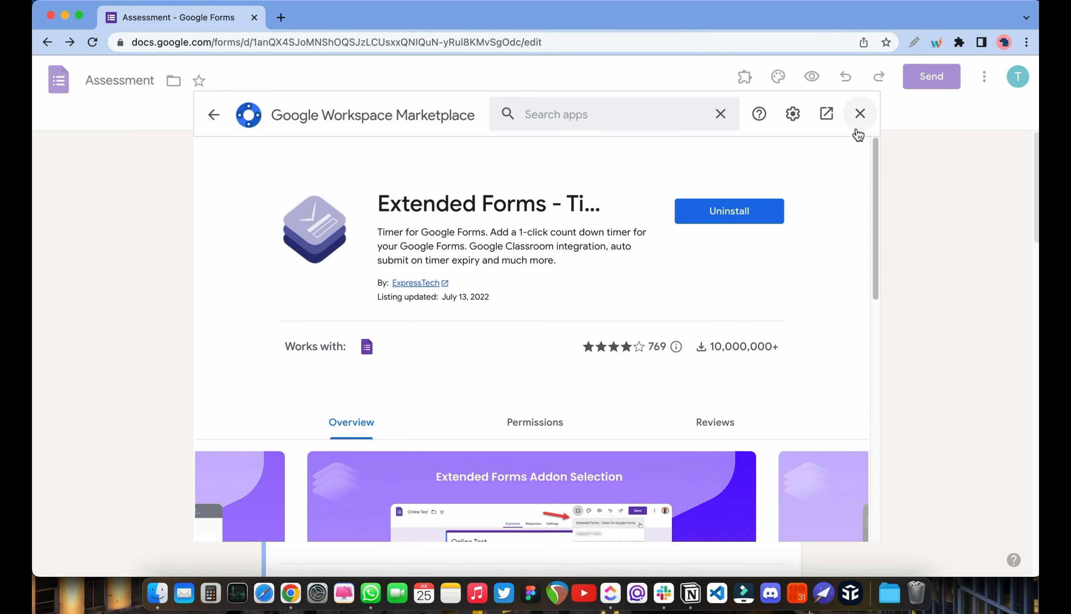
- Launch Extended Forms from the add-ons menu to begin the two-minute timed quiz
click(860, 113)
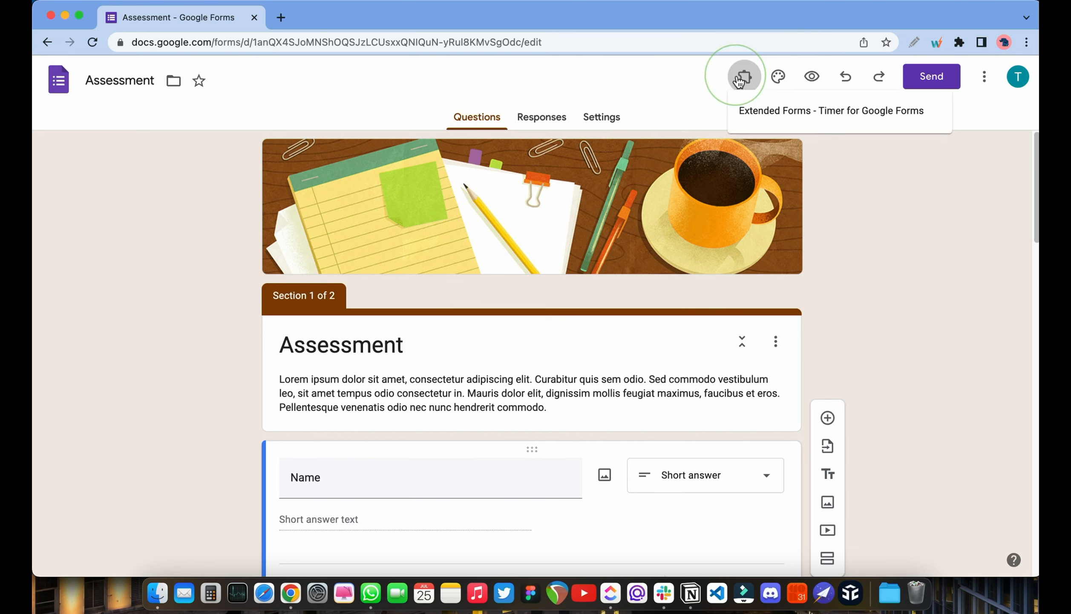
click(744, 76)
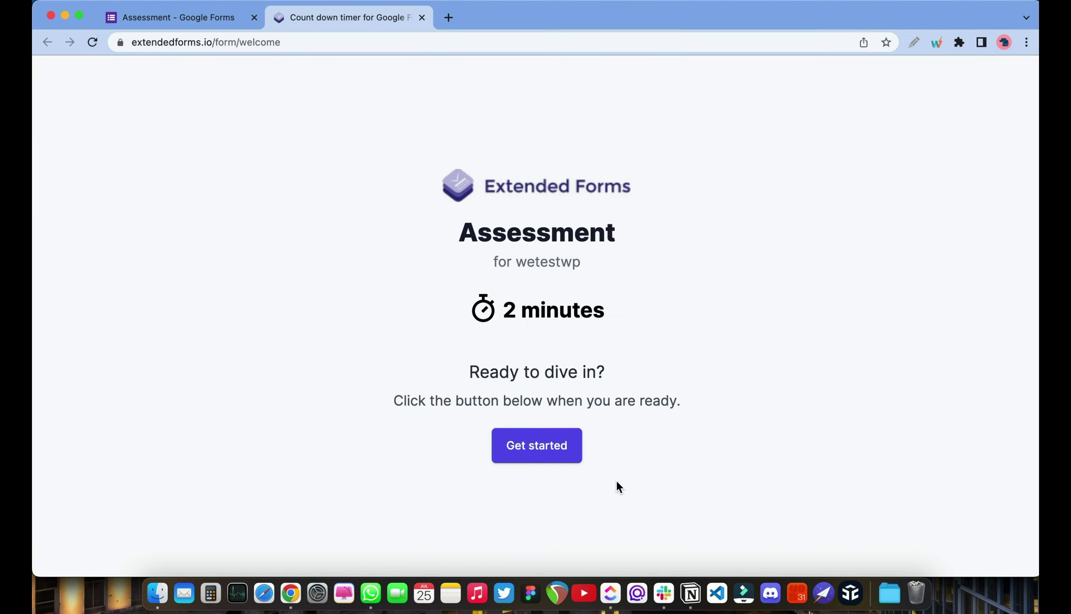
click(537, 445)
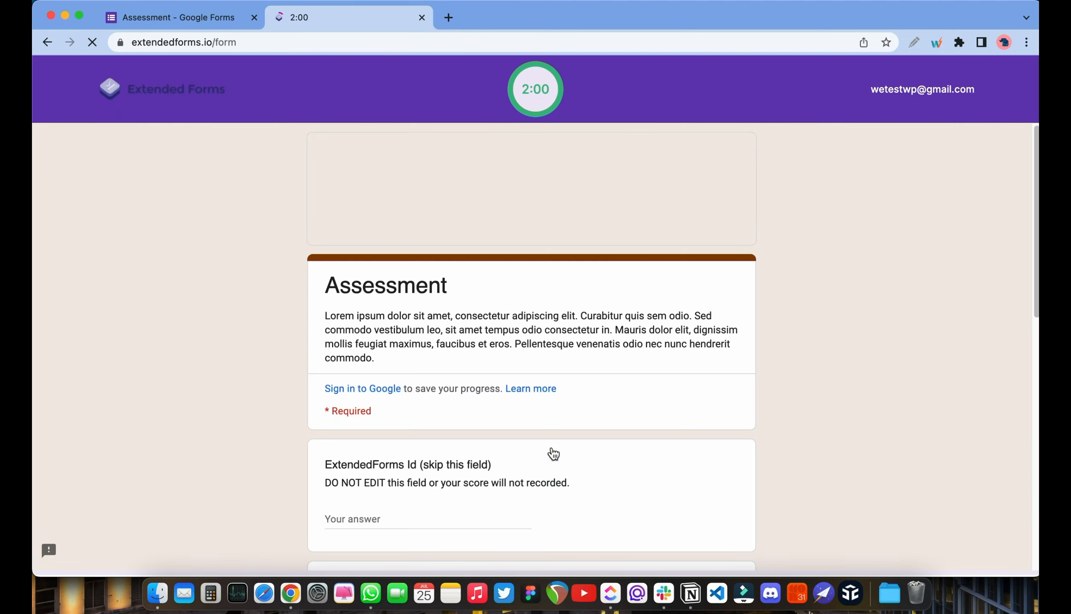